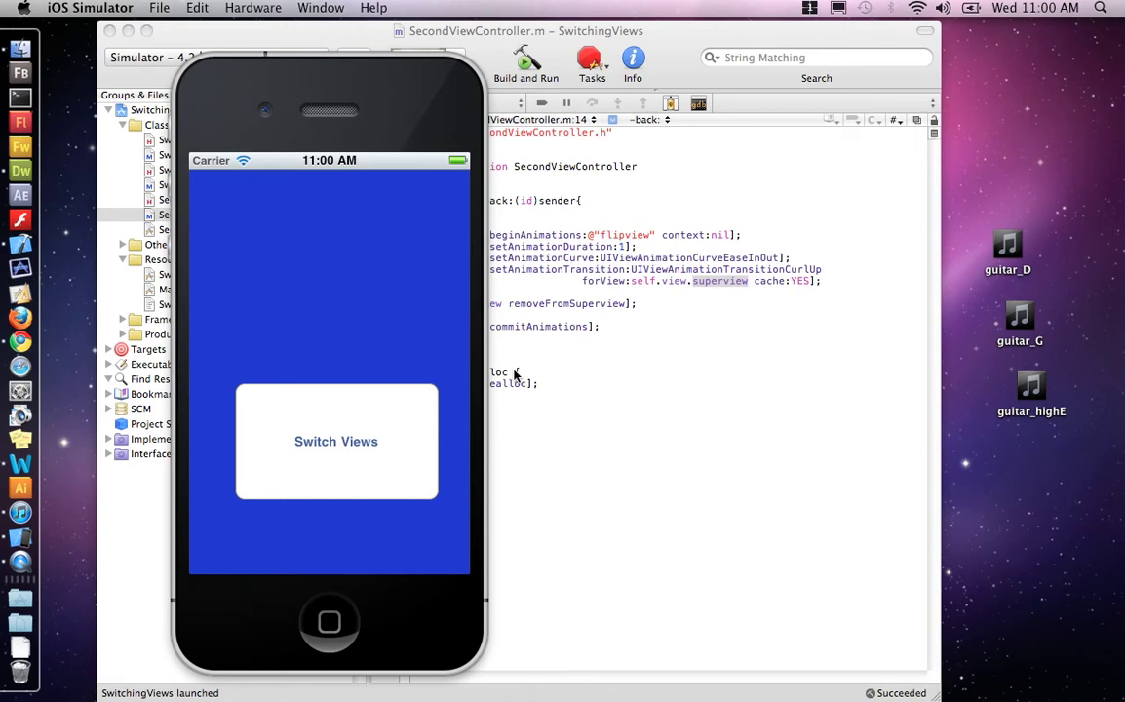
{"action": "mouse_move", "coordinate": [253, 234]}
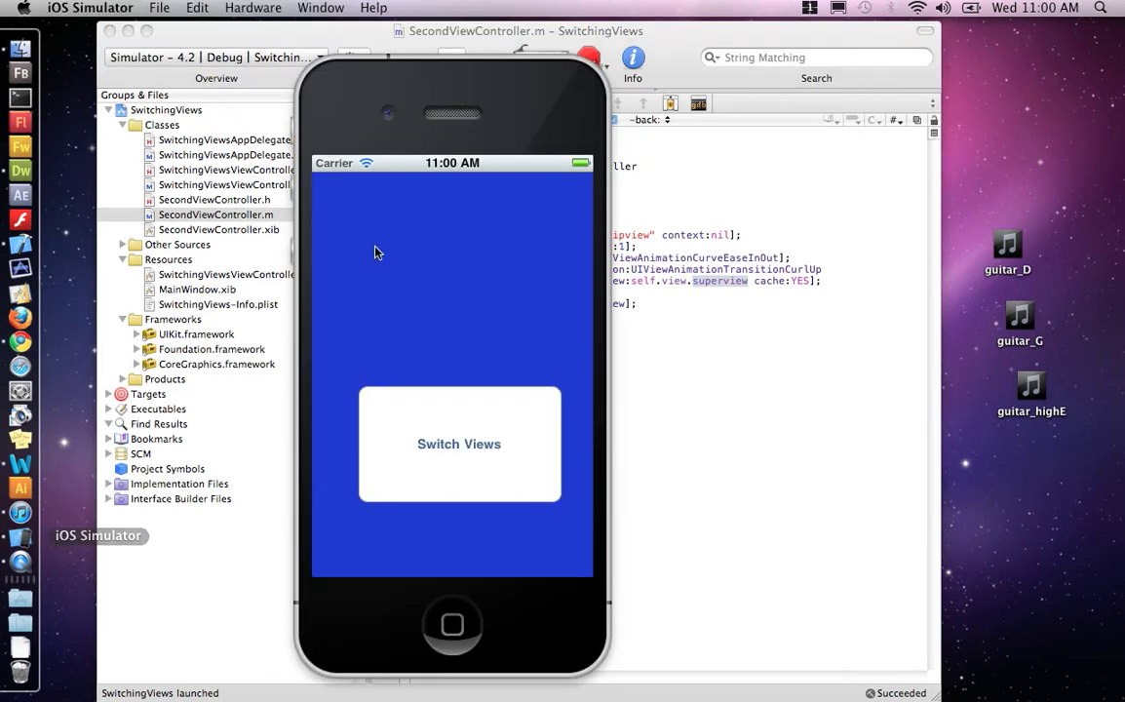
Flip between the blue first view and orange second view, ending on the orange view.
{"action": "left_click", "coordinate": [458, 444]}
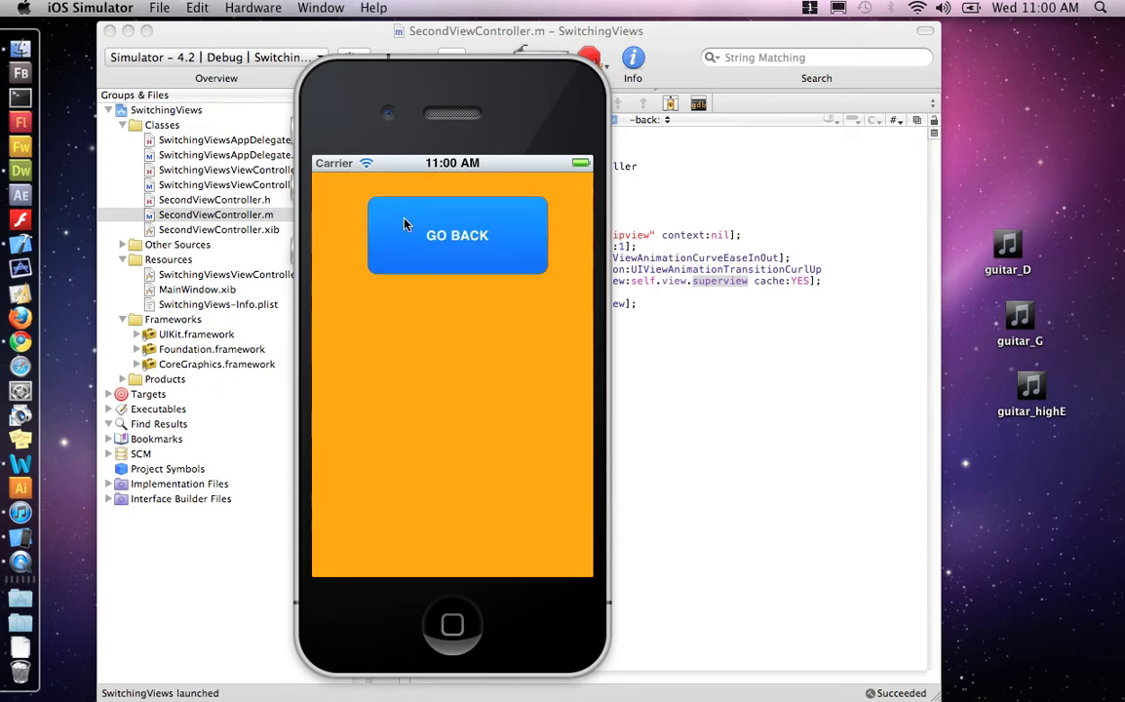
{"action": "left_click", "coordinate": [456, 234]}
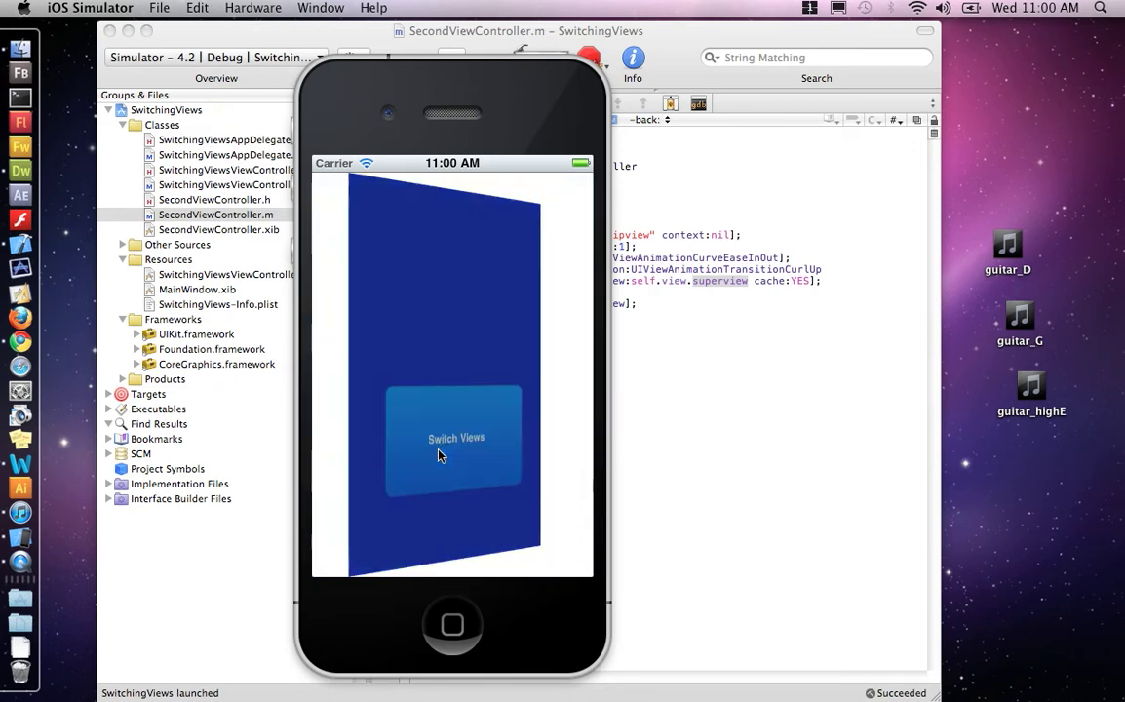
{"action": "left_click", "coordinate": [456, 437]}
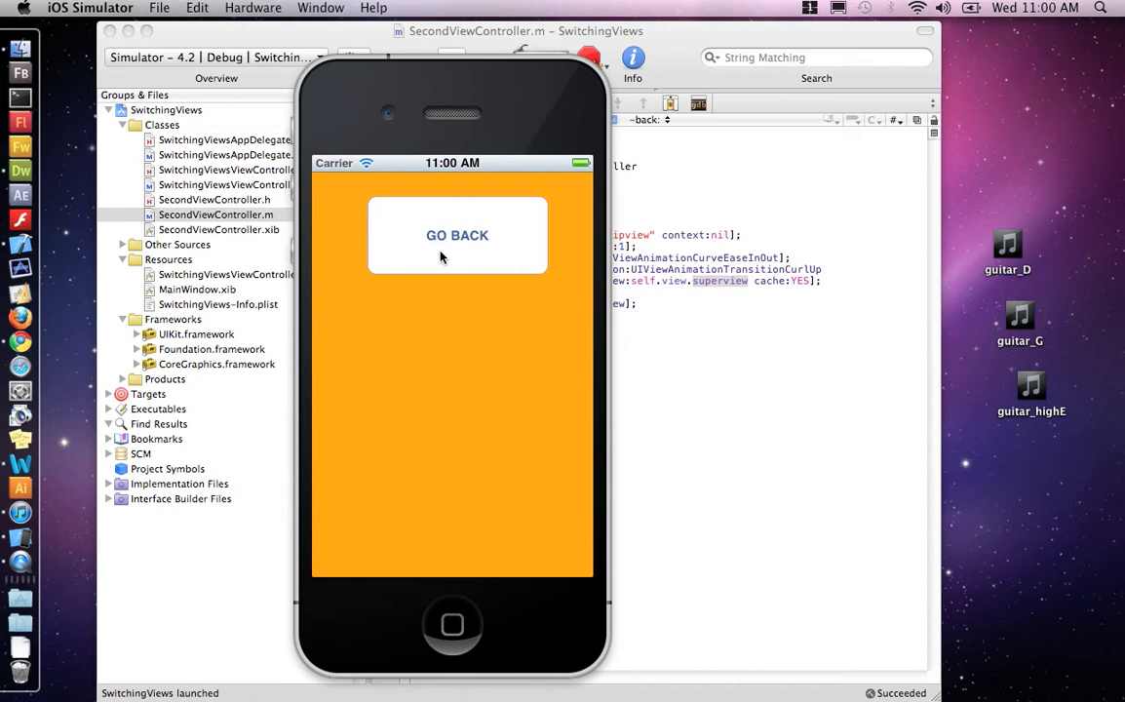
{"action": "mouse_move", "coordinate": [503, 289]}
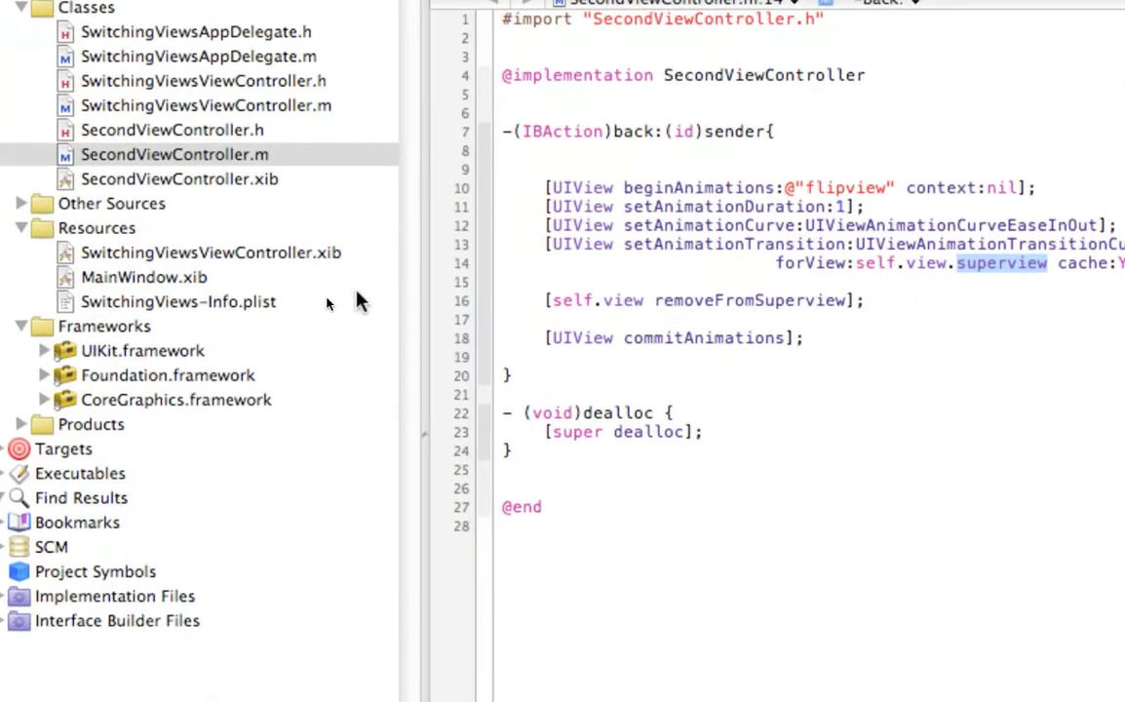
Add AVFoundation.framework to the project via the Frameworks group's Add Existing Frameworks.
{"action": "left_click", "coordinate": [105, 328]}
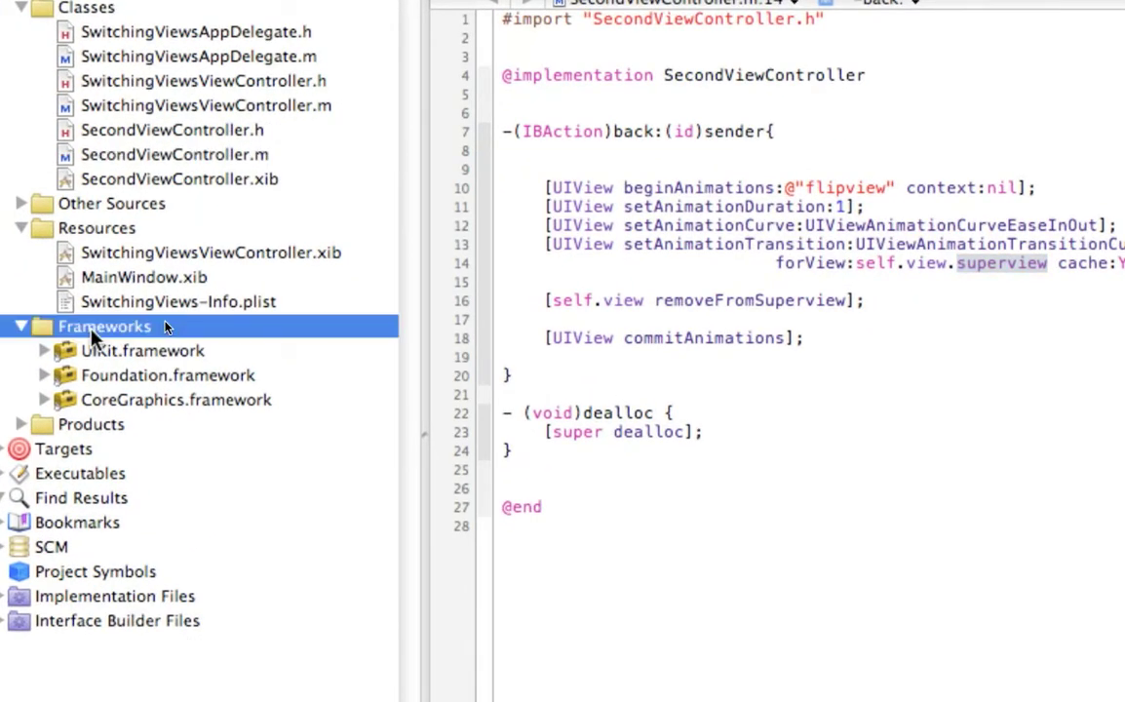
{"action": "right_click", "coordinate": [105, 328]}
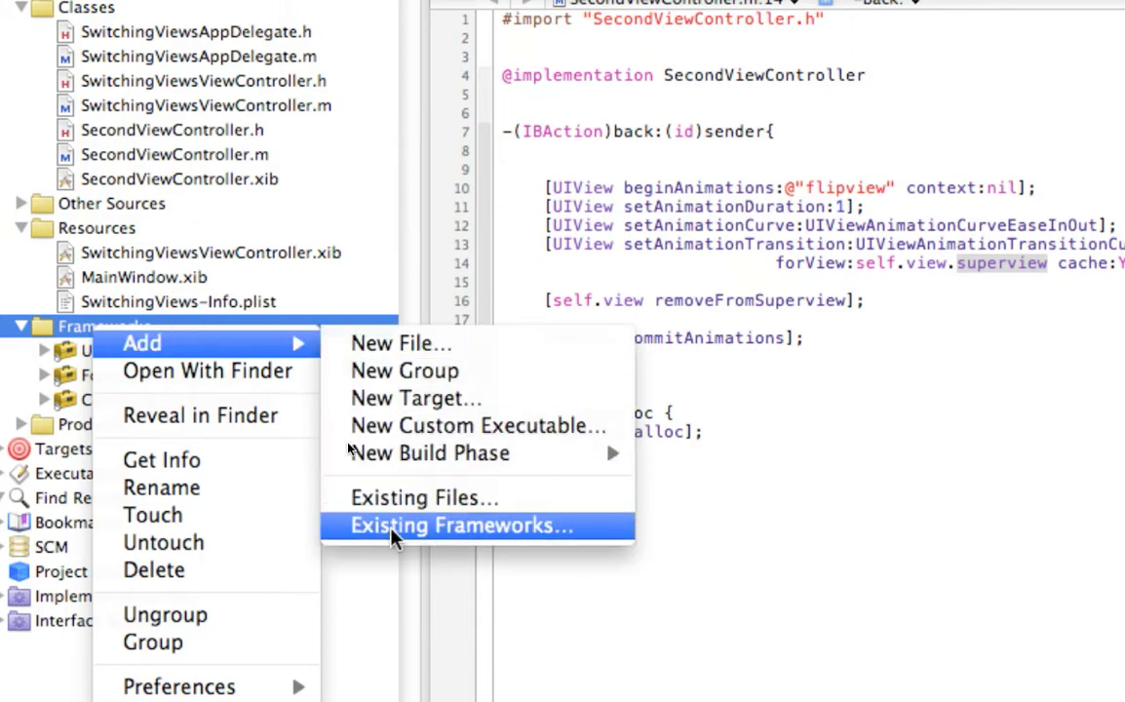
{"action": "left_click", "coordinate": [462, 526]}
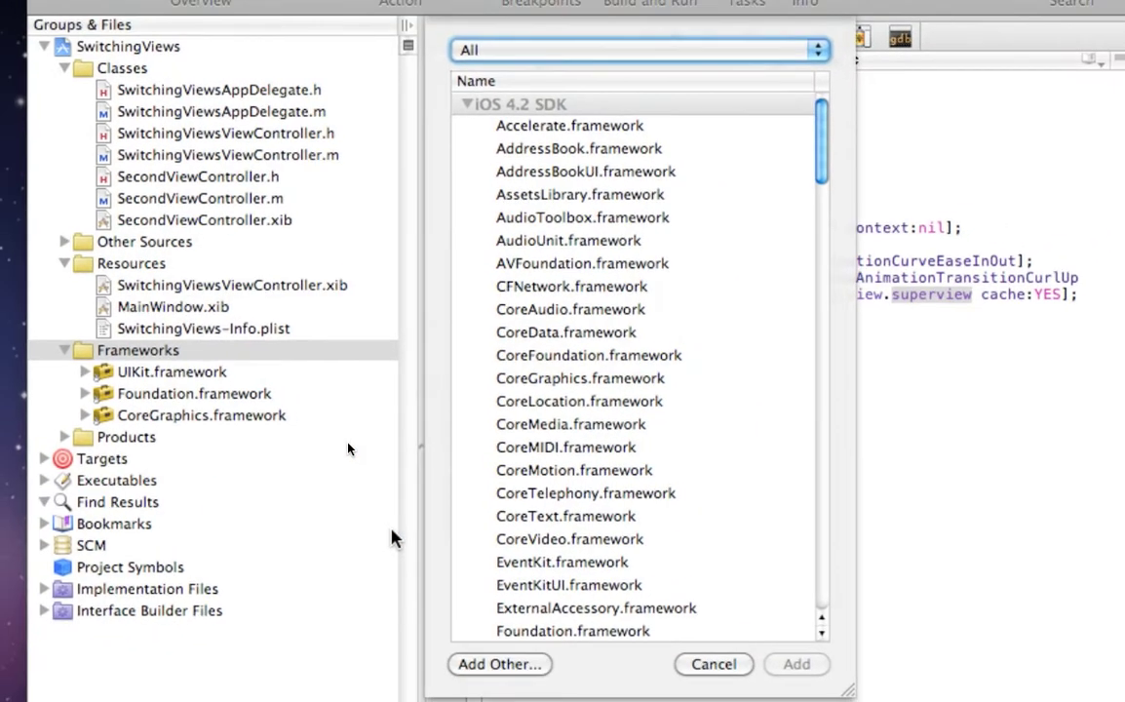
{"action": "mouse_move", "coordinate": [458, 269]}
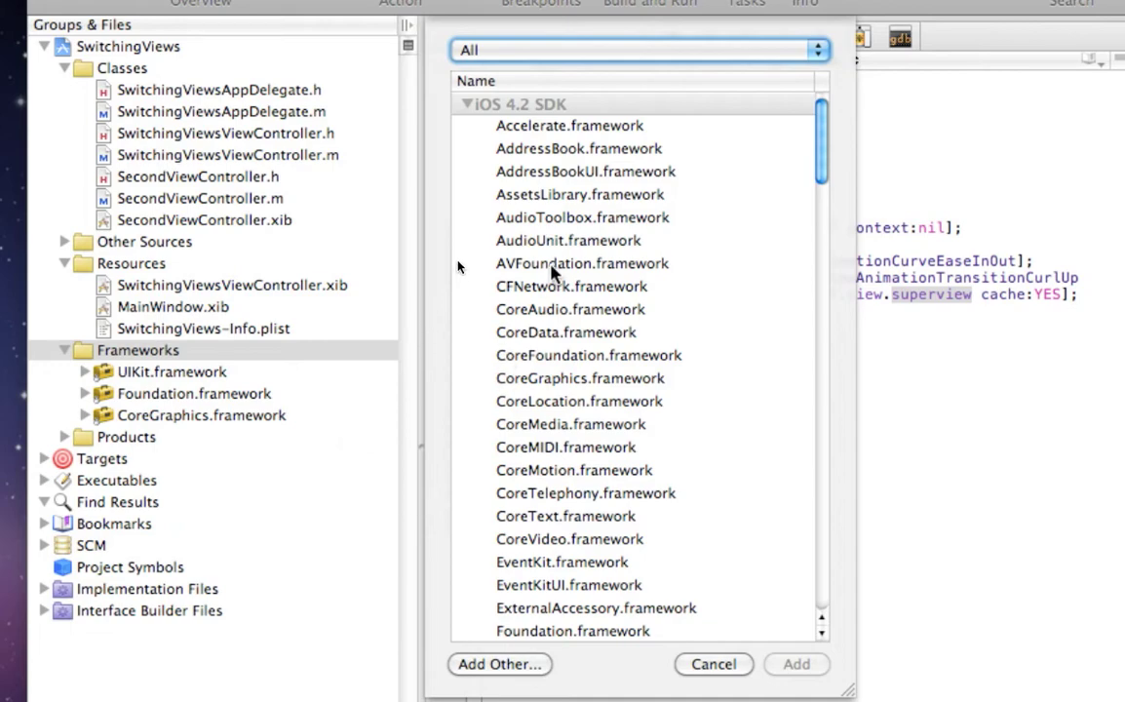
{"action": "left_click", "coordinate": [581, 263]}
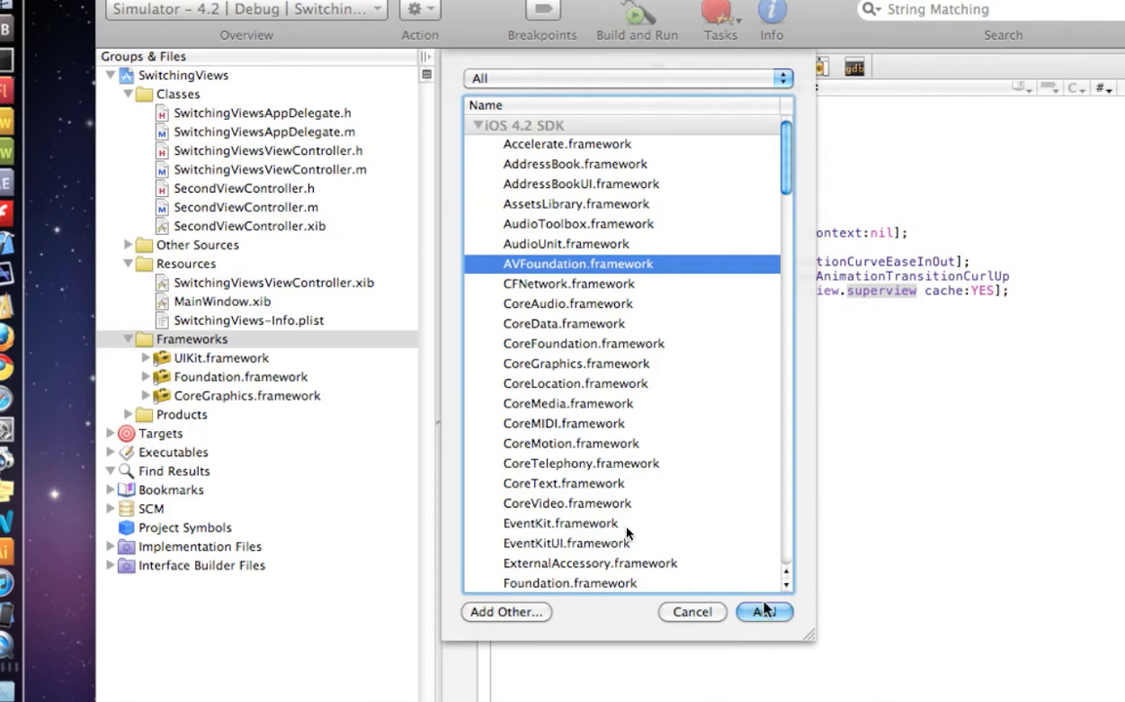
{"action": "left_click", "coordinate": [764, 612]}
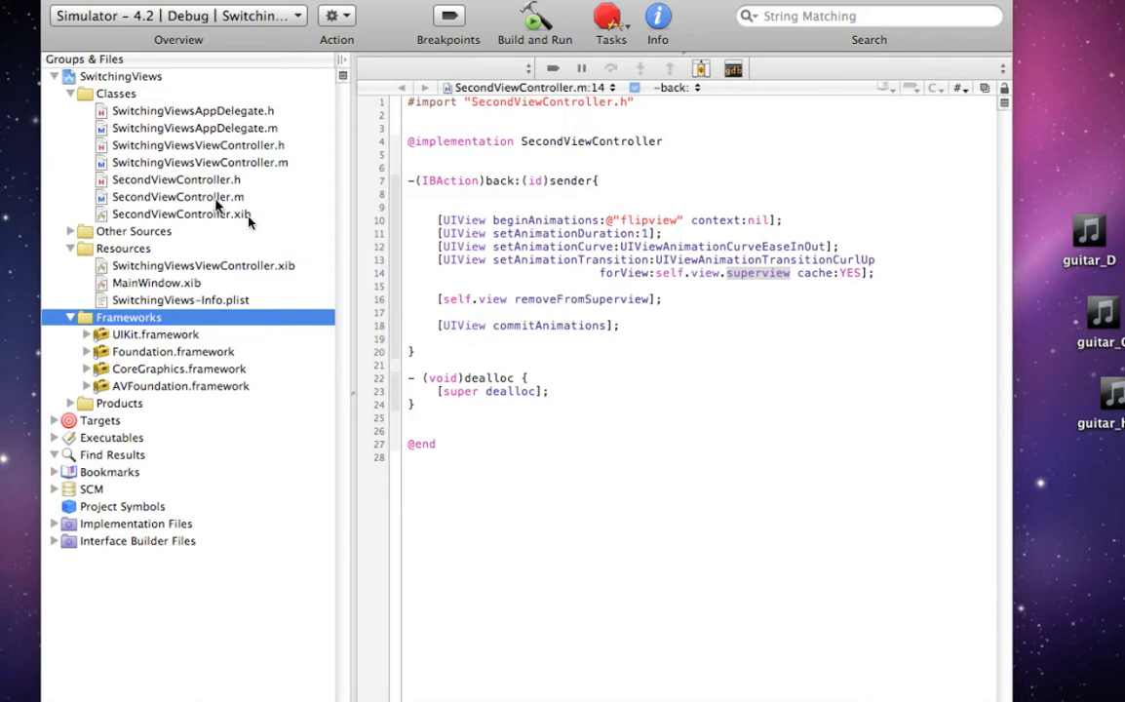
{"action": "mouse_move", "coordinate": [195, 202]}
{"action": "type", "text": "#import <"}
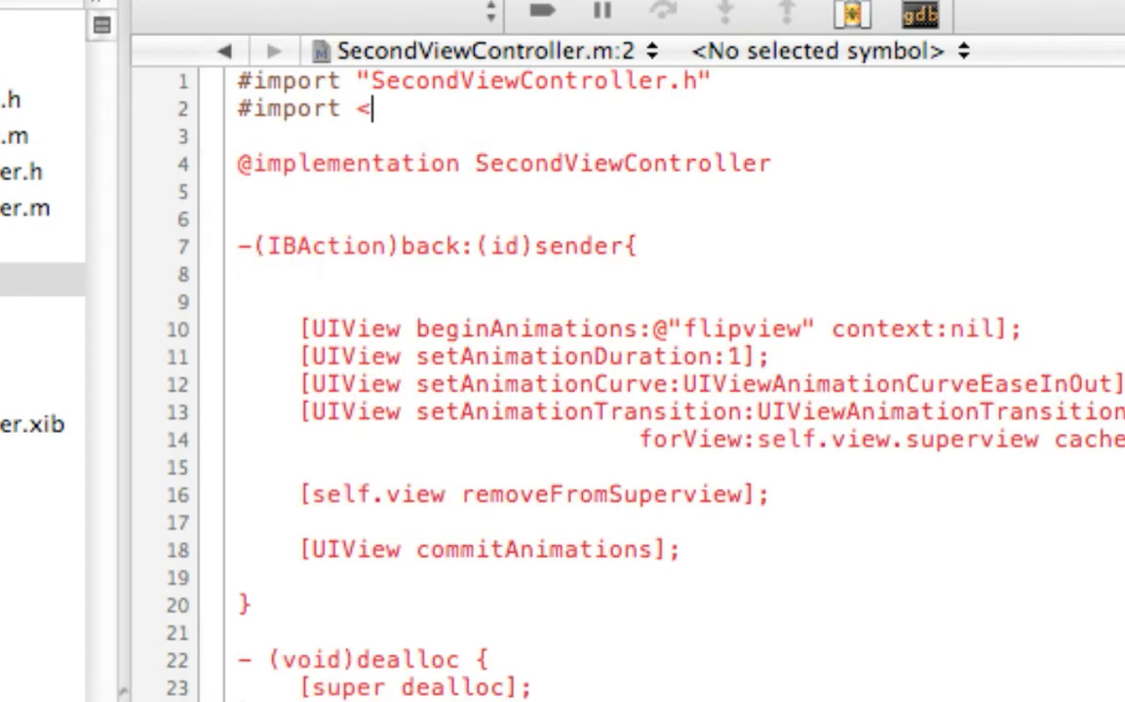
Add #import <AVFoundation/AVFoundation.h> near the top of SecondViewController.m.
{"action": "type", "text": "AVFoundation/AVFoundation.h"}
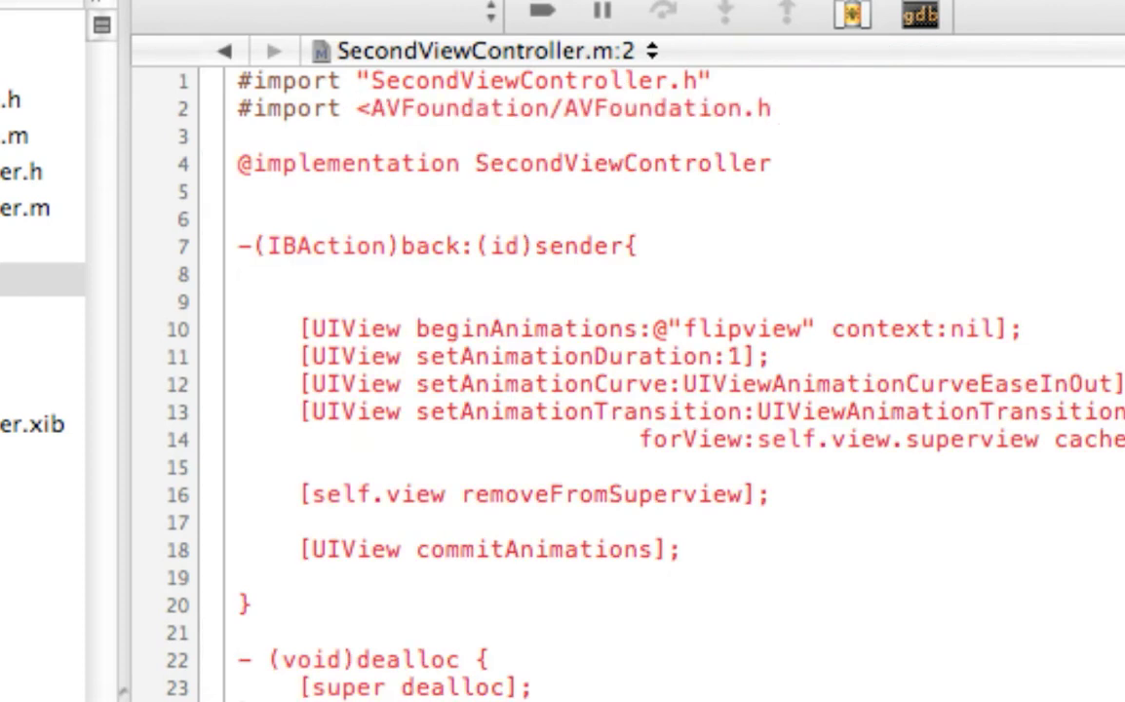
{"action": "left_click", "coordinate": [769, 108]}
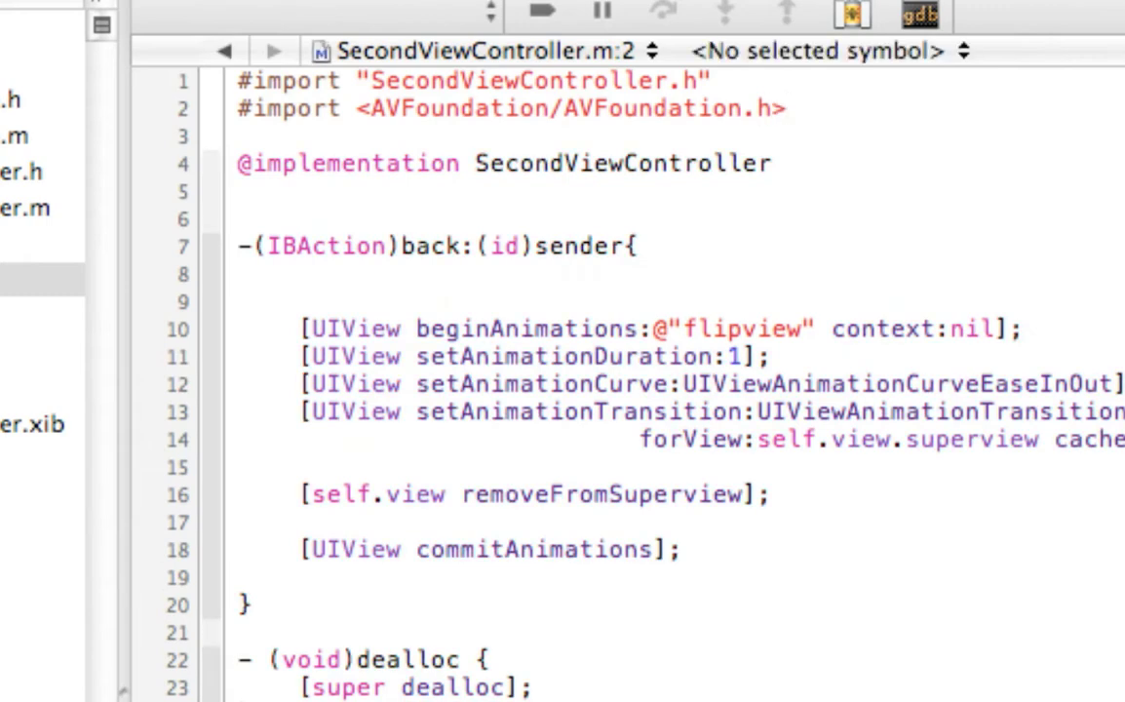
{"action": "mouse_move", "coordinate": [583, 140]}
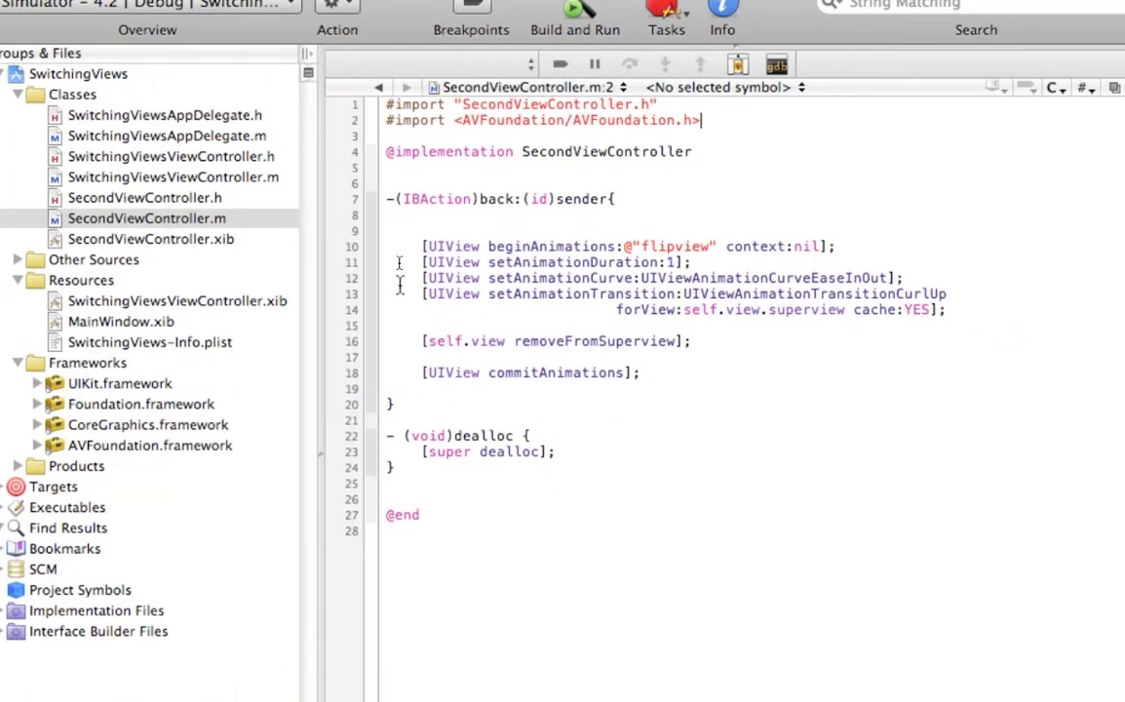
Declare -(IBAction)playSound:(id)sender; in SecondViewController.h.
{"action": "left_click", "coordinate": [144, 197]}
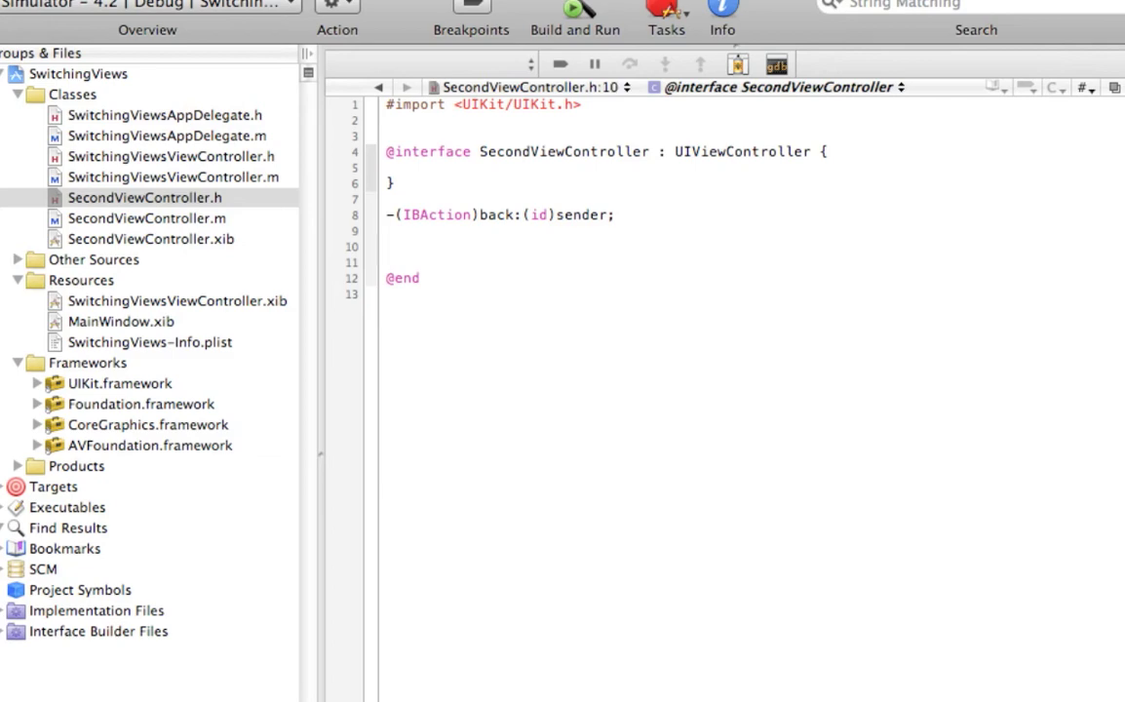
{"action": "type", "text": "-("}
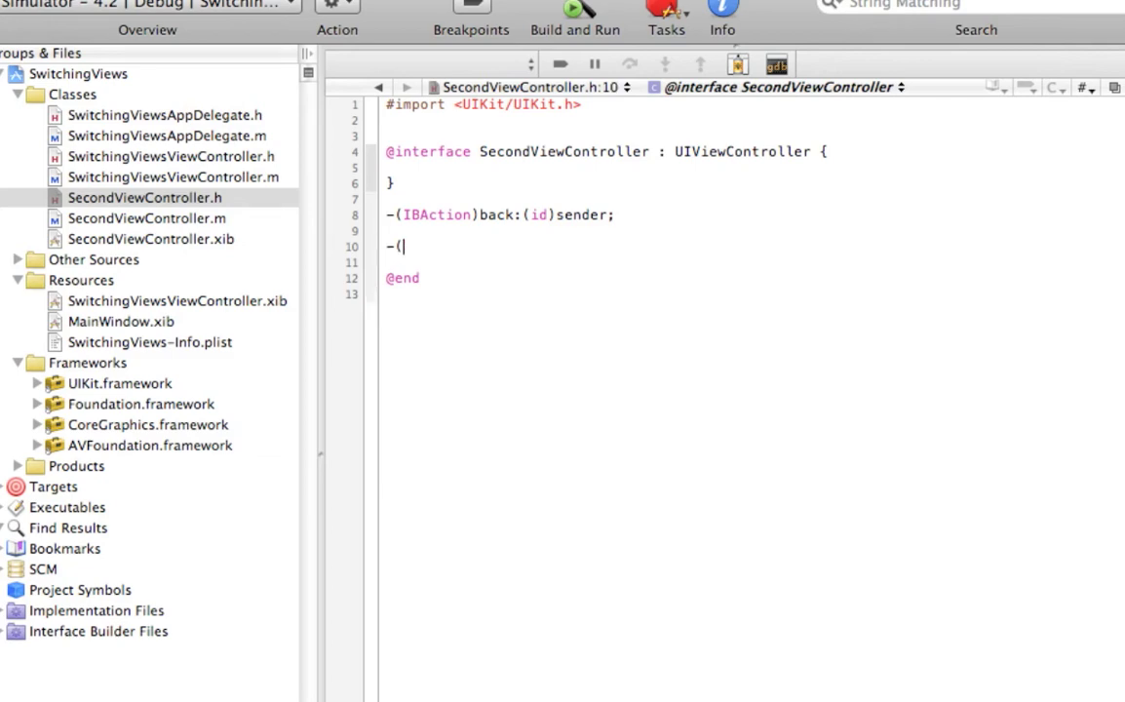
{"action": "type", "text": "I"}
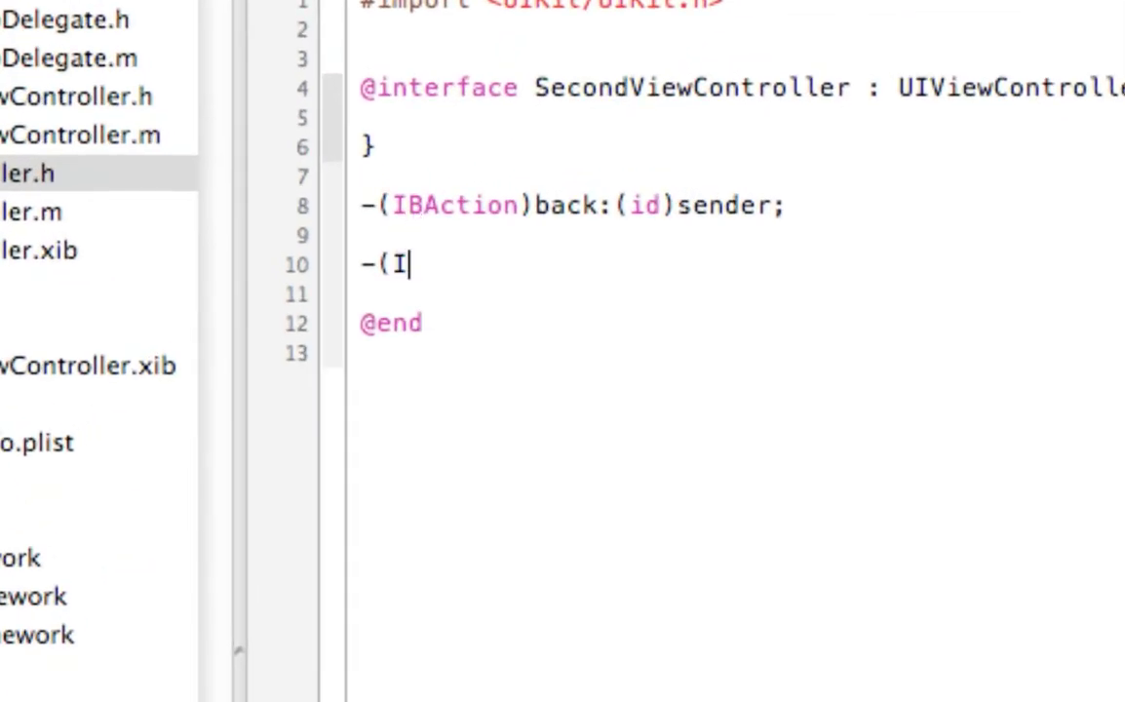
{"action": "type", "text": "BAction)"}
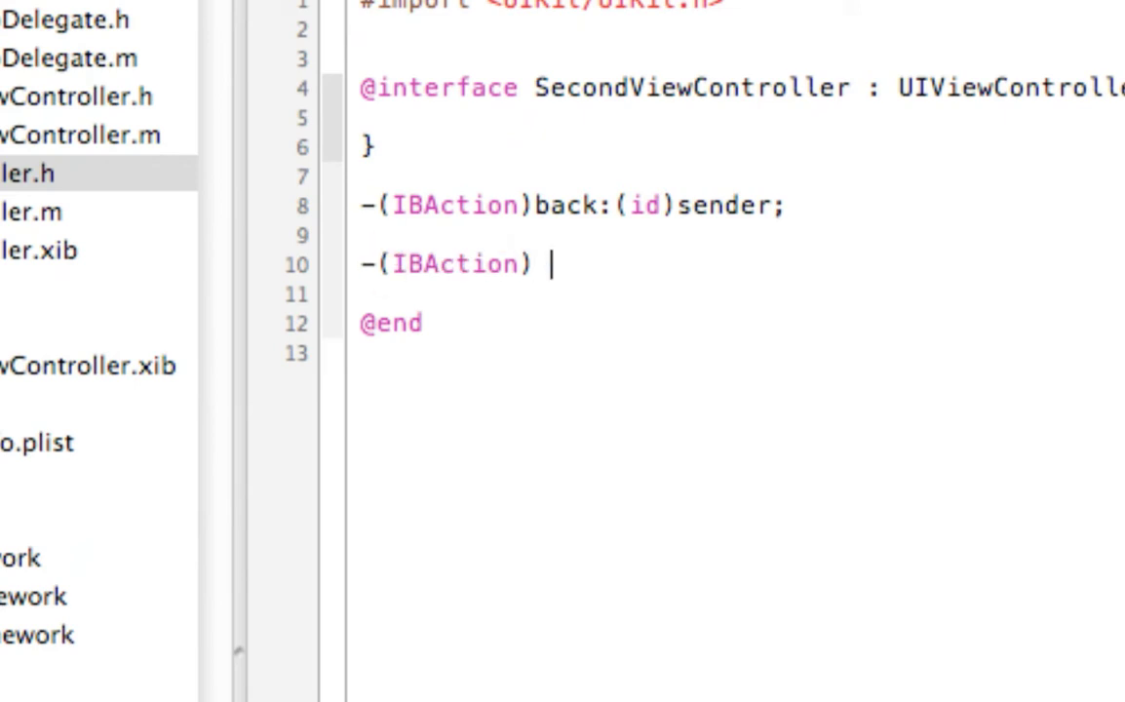
{"action": "type", "text": "play"}
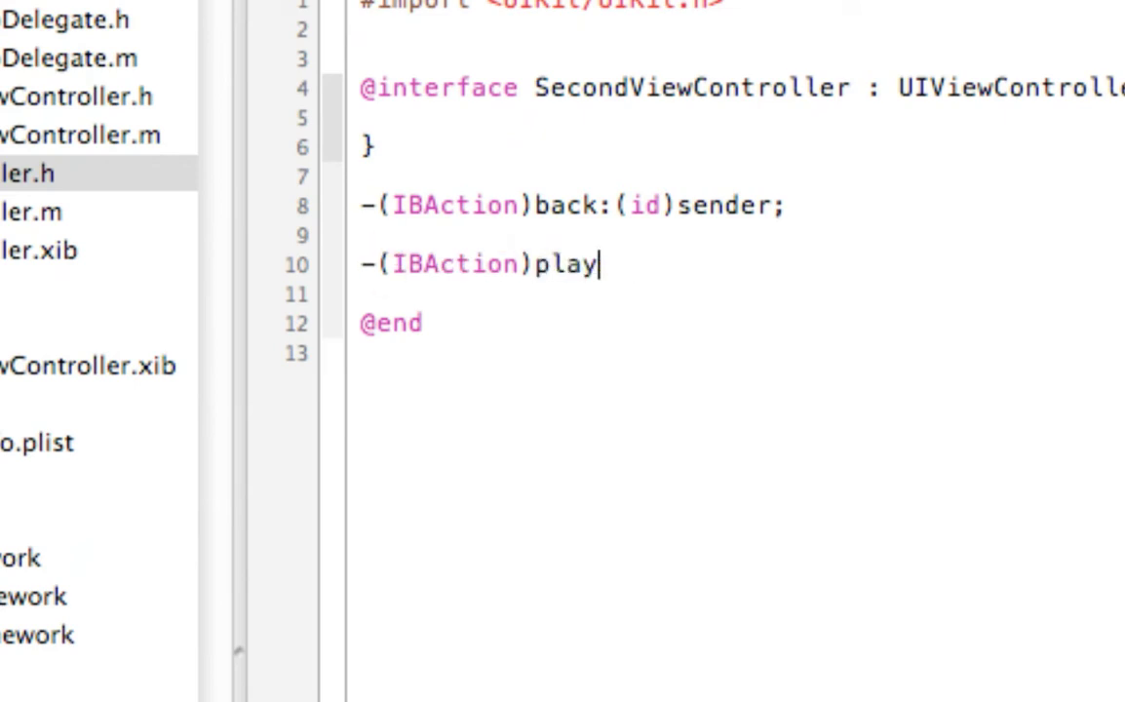
{"action": "type", "text": "Sound:"}
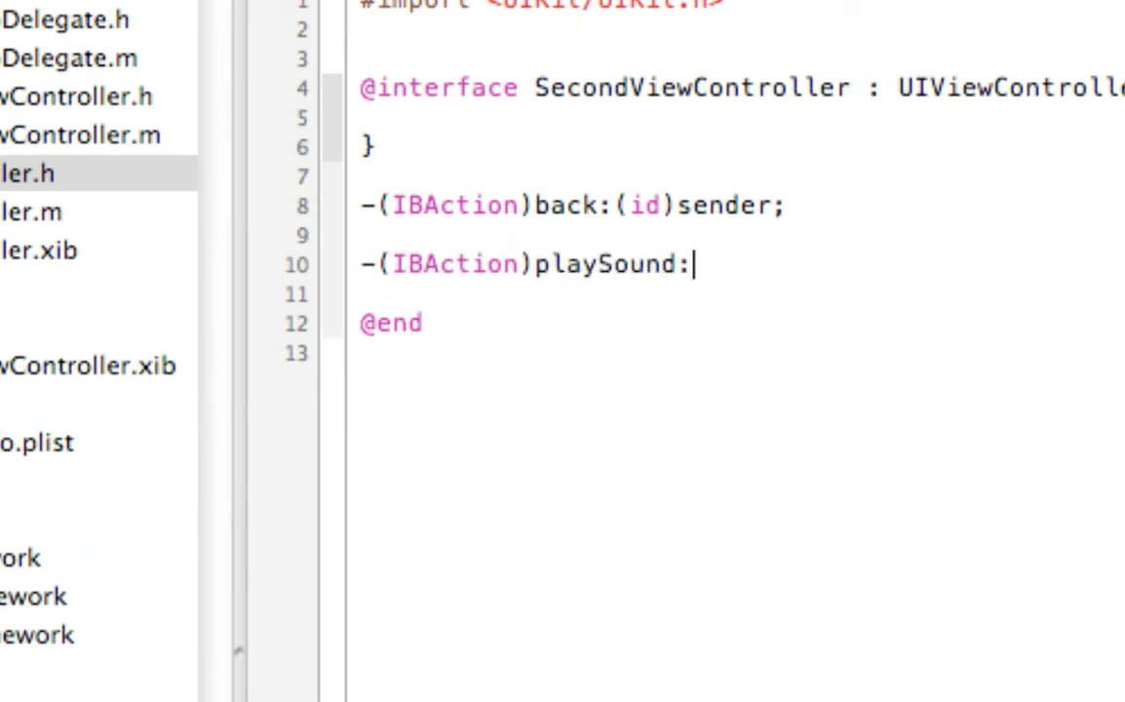
{"action": "type", "text": "(isa"}
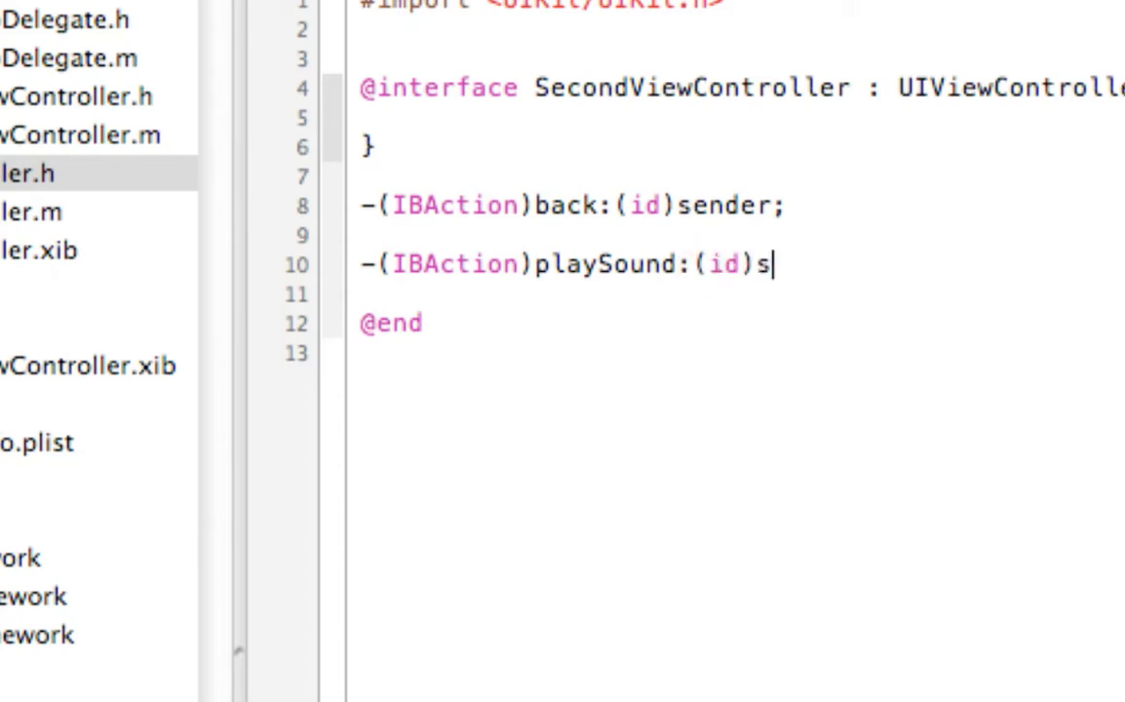
{"action": "type", "text": "ender;"}
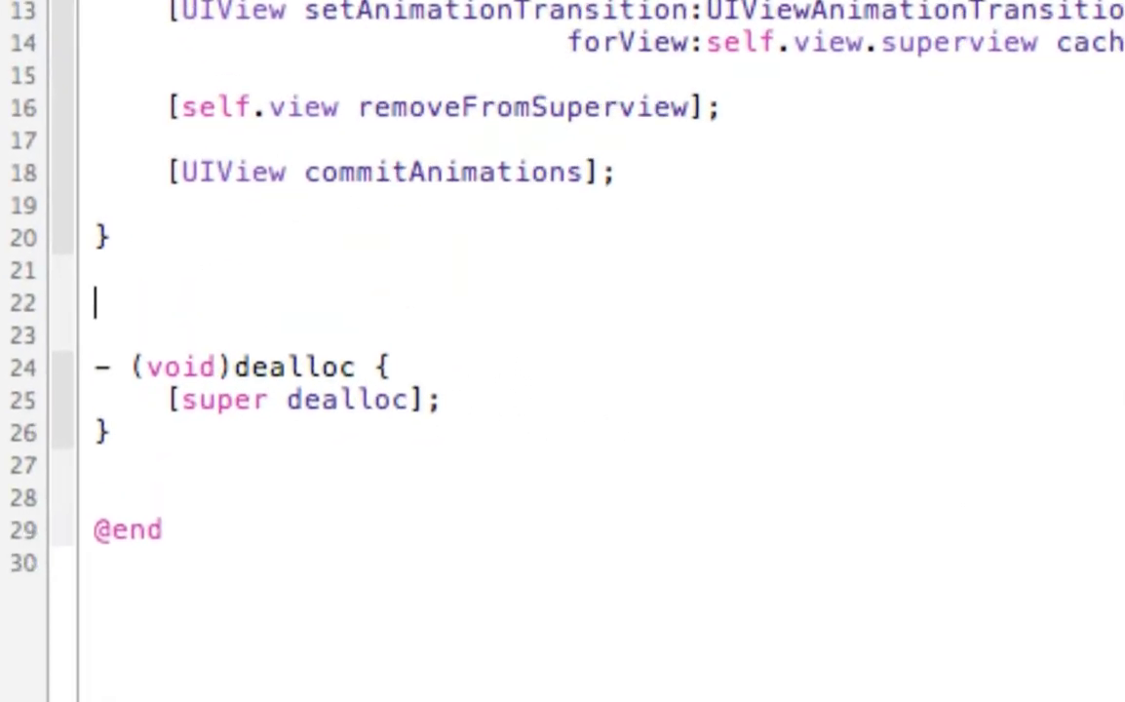
Begin the -(IBAction)playSound:(id)sender{ method in SecondViewController.m.
{"action": "type", "text": "-(IBAction)playSound:(id)sender{"}
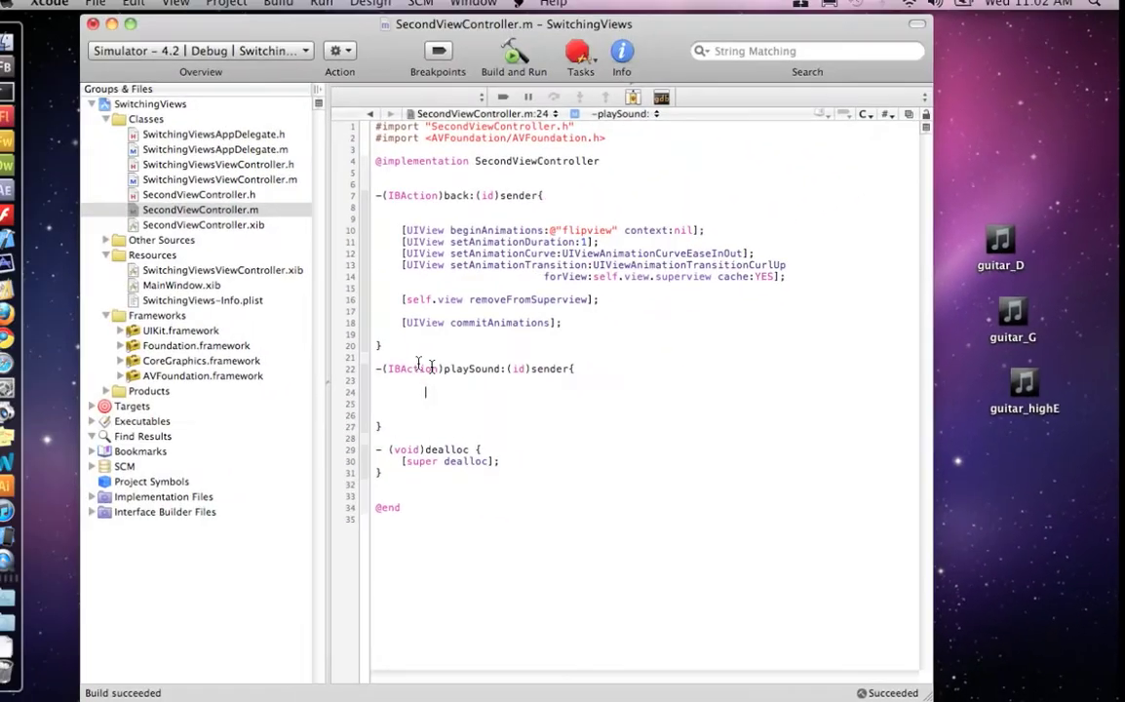
Preview the guitar_D sound in QuickTime Player, then close it to return to Xcode.
{"action": "left_click", "coordinate": [1008, 249]}
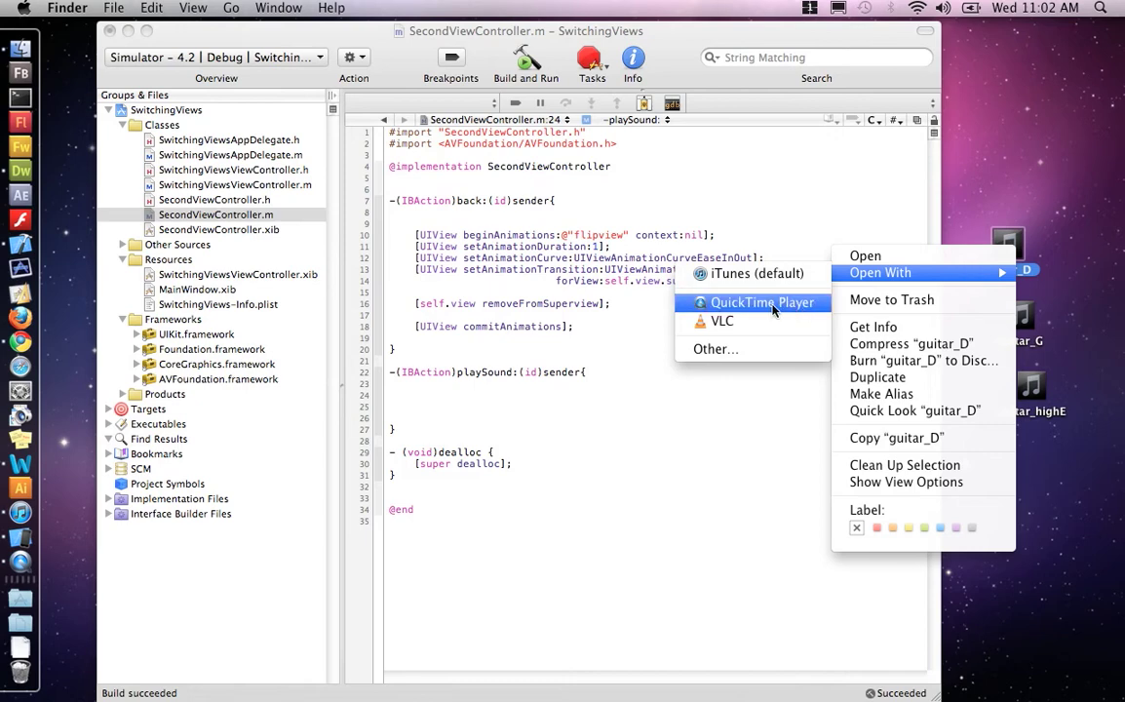
{"action": "left_click", "coordinate": [762, 303]}
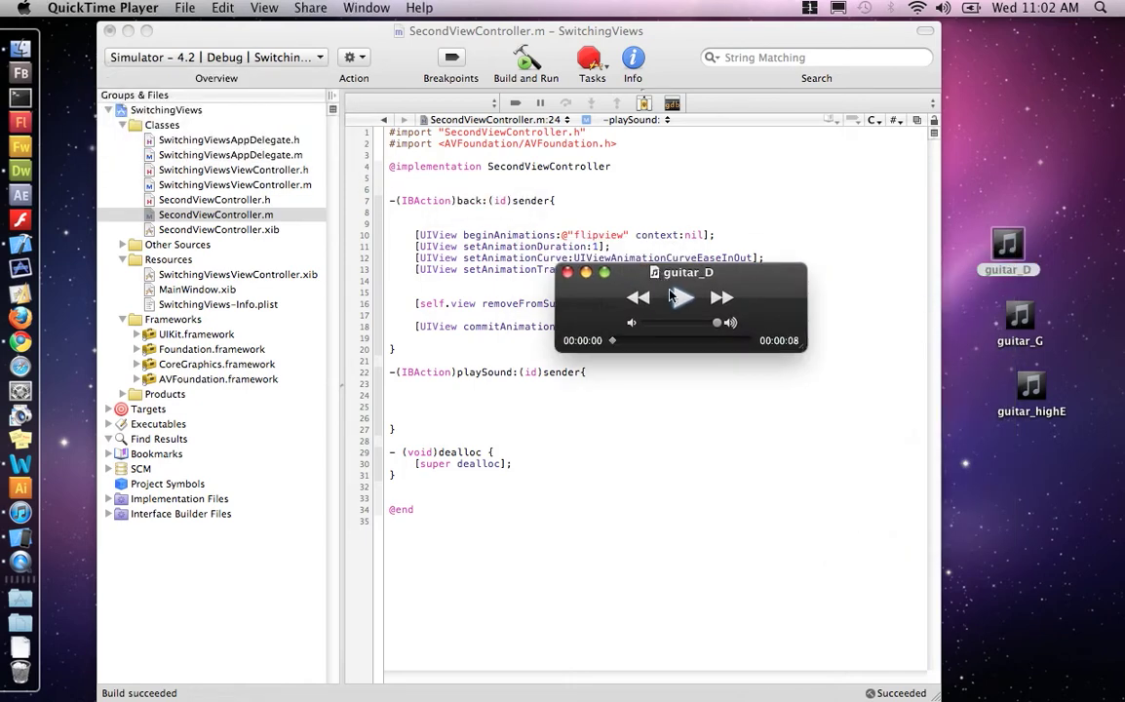
{"action": "left_click", "coordinate": [680, 296]}
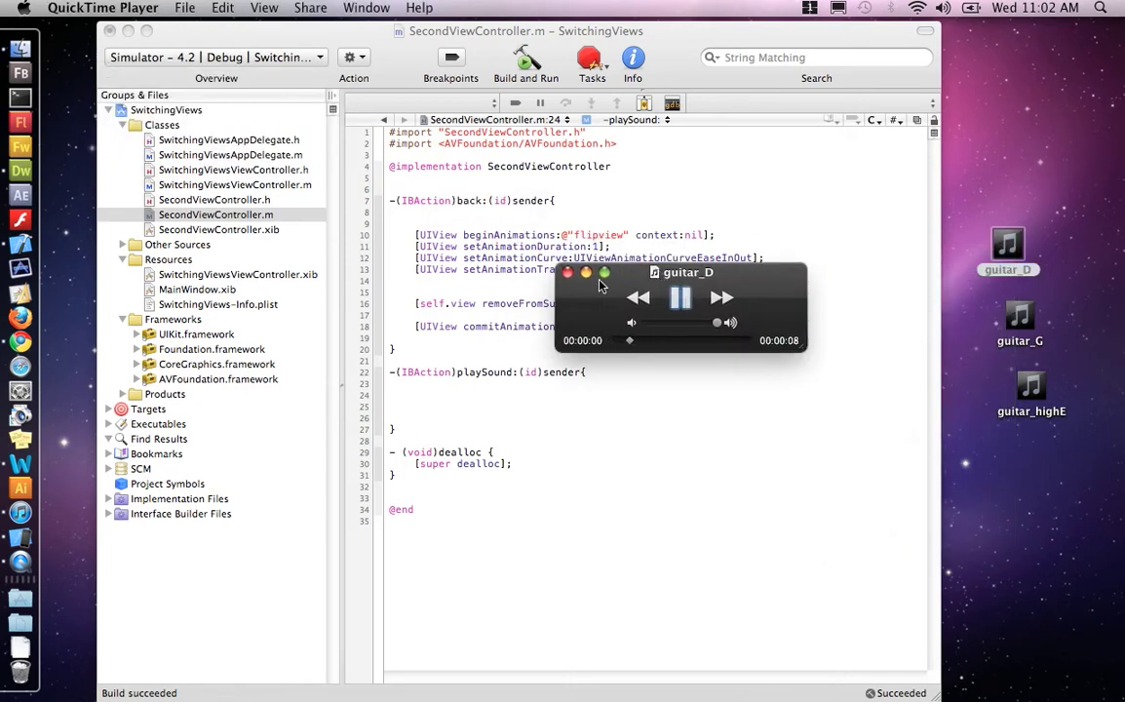
{"action": "left_click", "coordinate": [569, 273]}
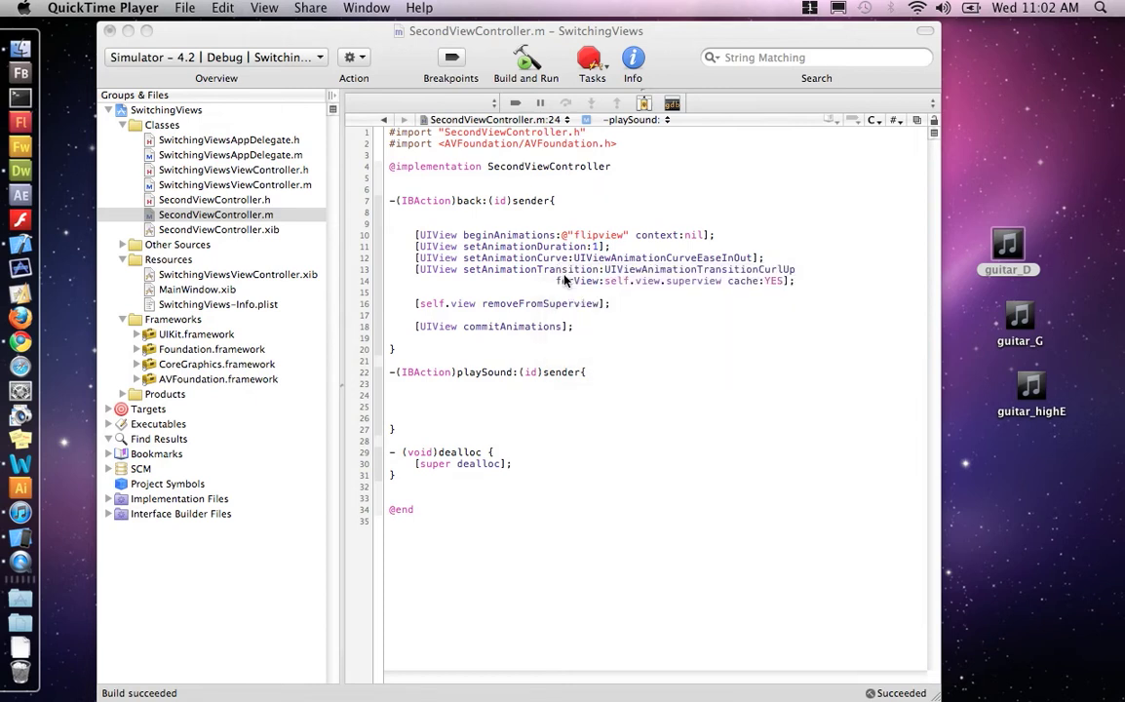
{"action": "left_click", "coordinate": [1007, 250]}
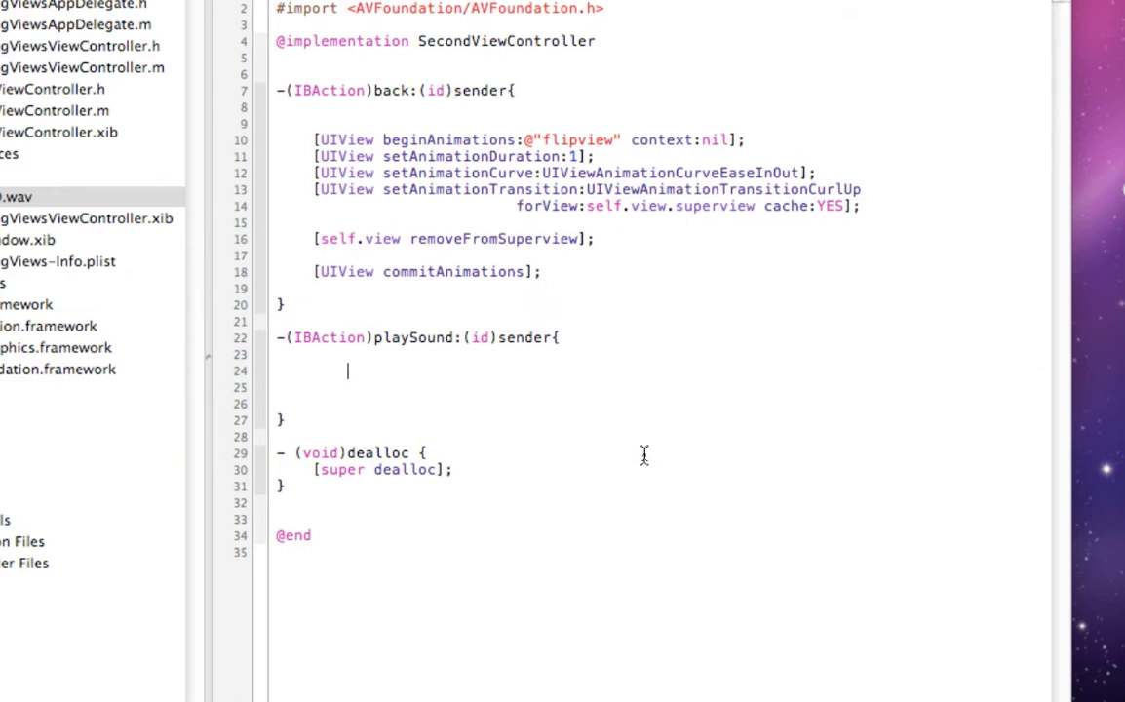
Write NSString *path = [[NSBundle mainBundle] pathForResource:@"guitar_D" ofType:@"wav"]; inside playSound.
{"action": "type", "text": "NSString *"}
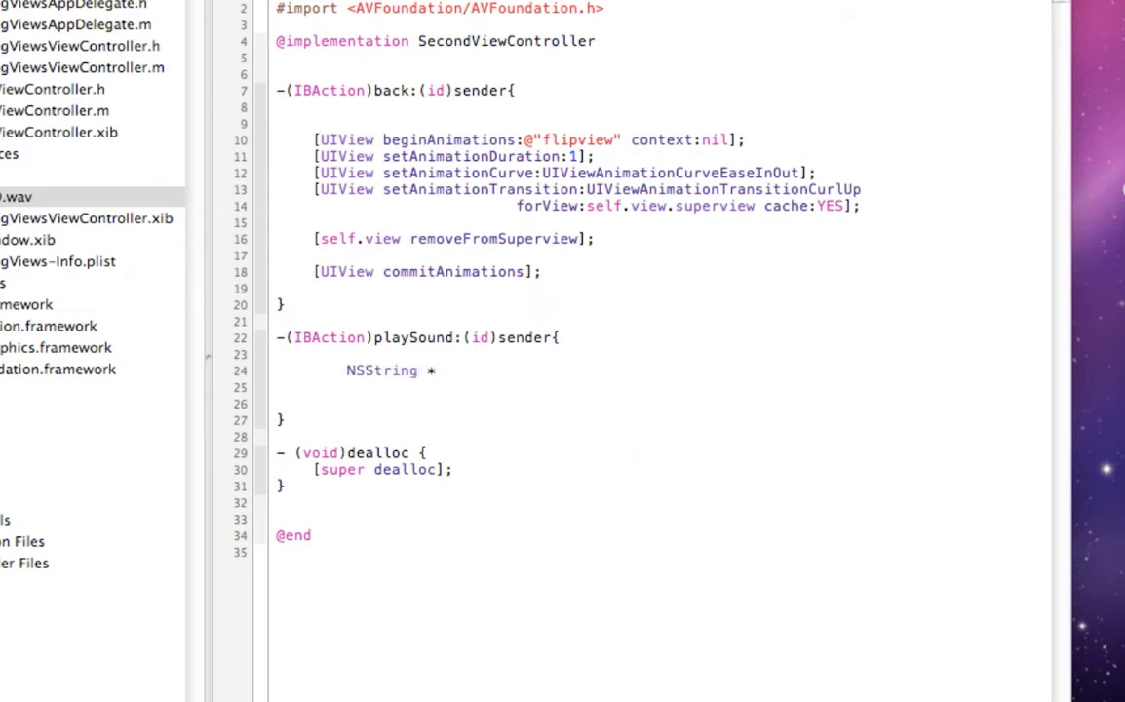
{"action": "type", "text": "path ="}
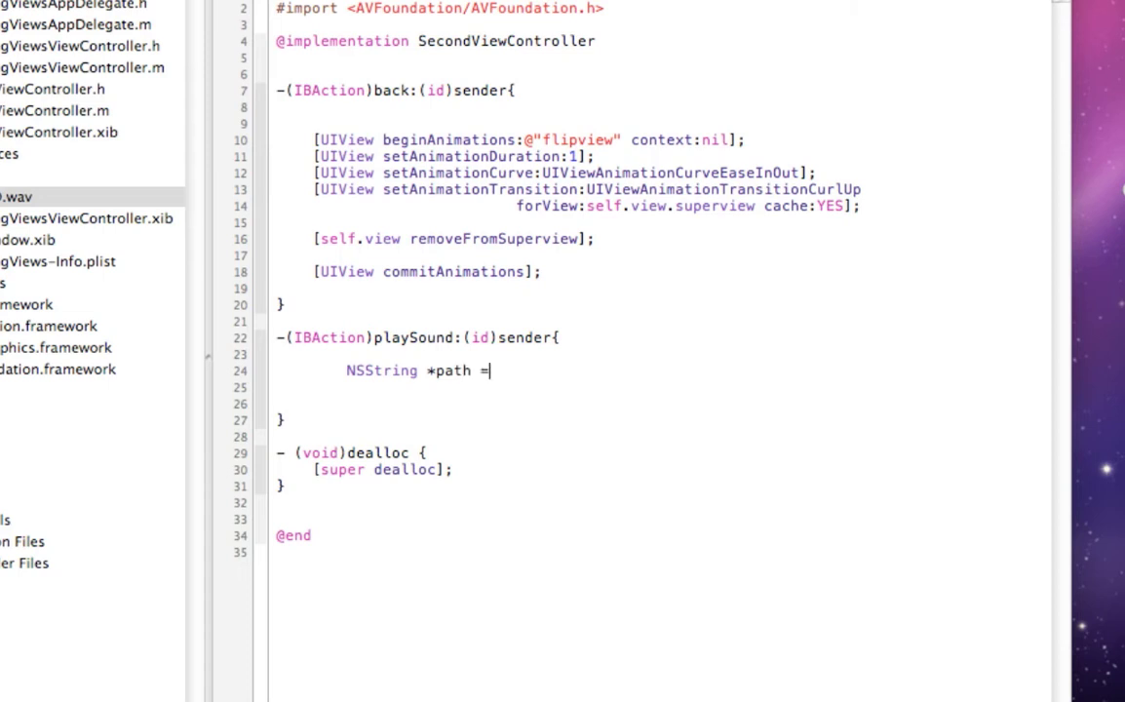
{"action": "type", "text": "[["}
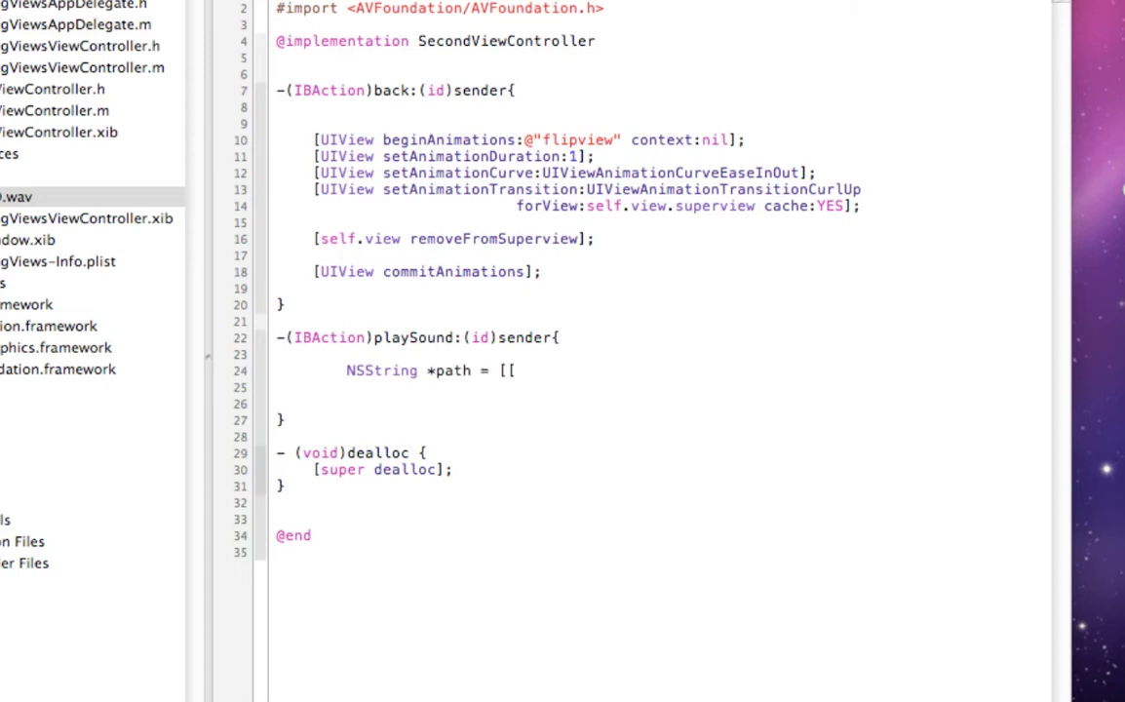
{"action": "type", "text": "NS"}
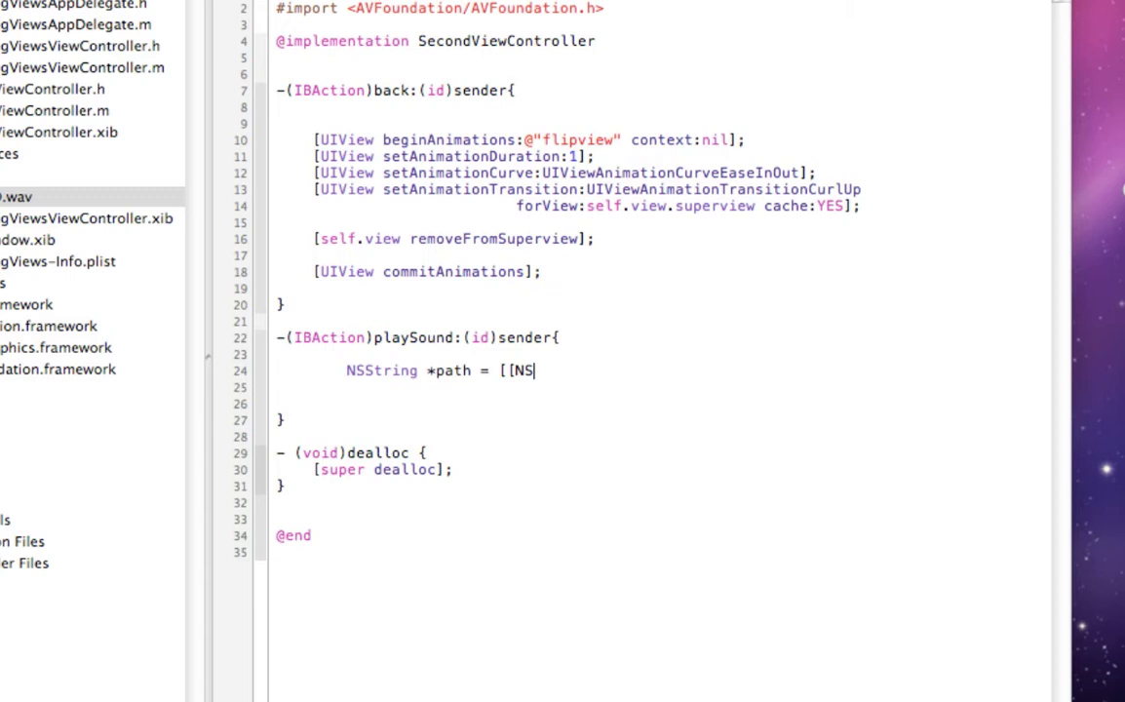
{"action": "type", "text": "Bundle mainBundle"}
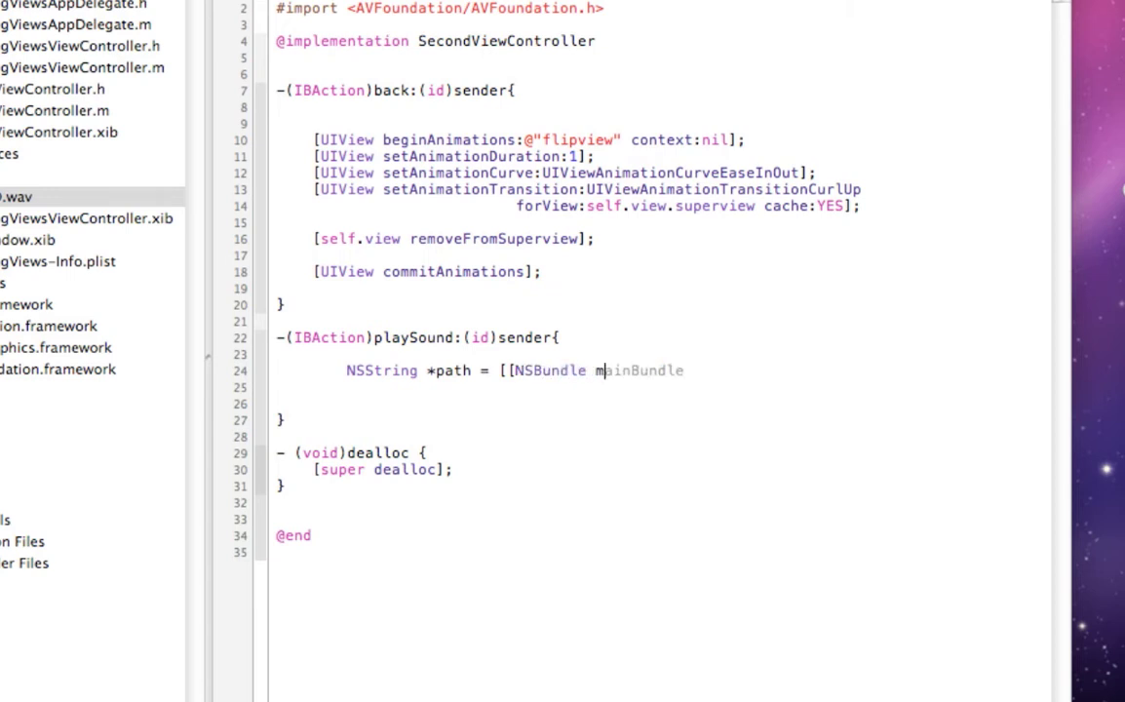
{"action": "type", "text": "ainBundle"}
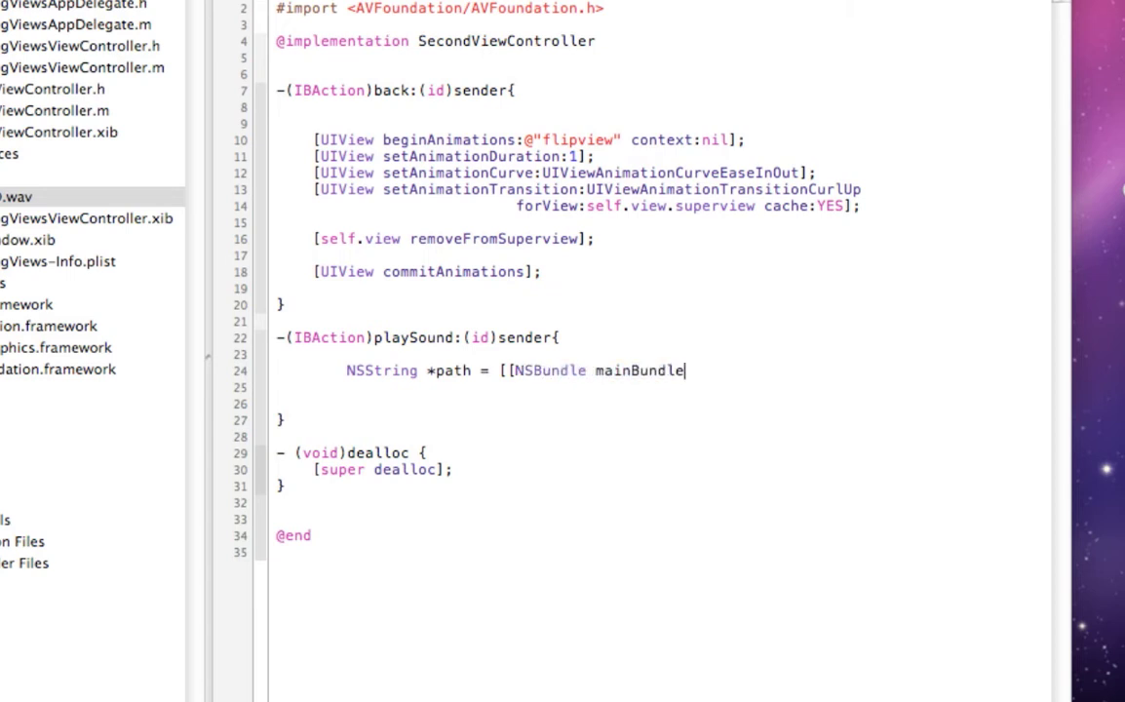
{"action": "type", "text": "]"}
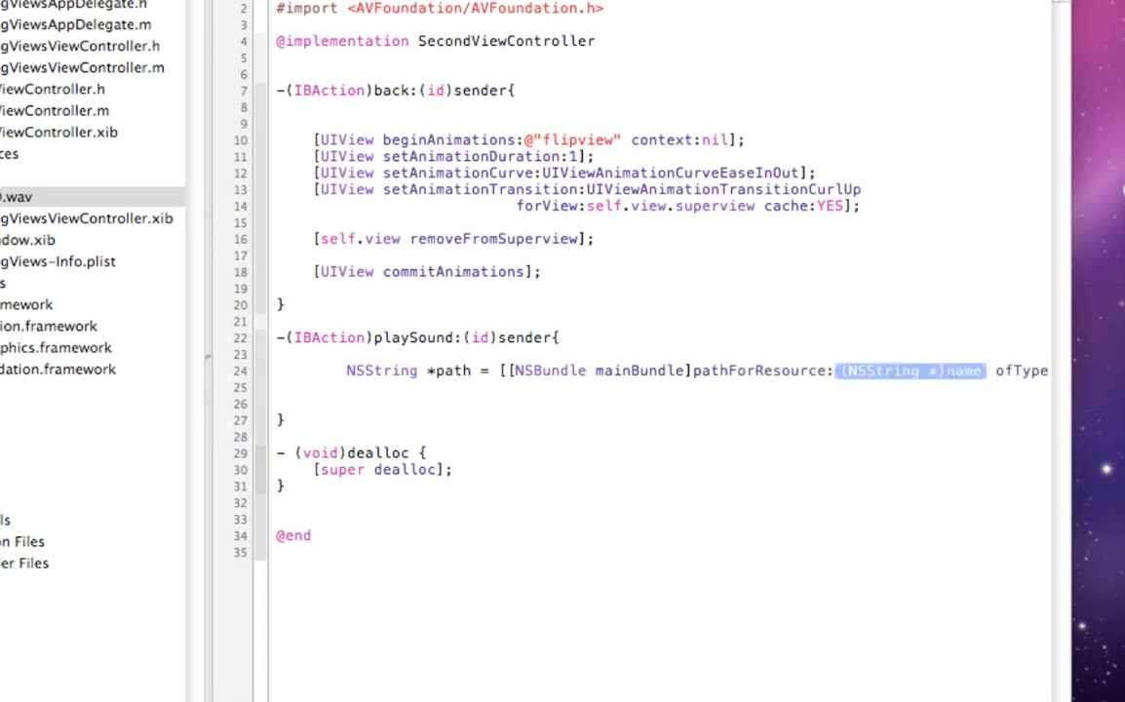
{"action": "type", "text": "@\"\""}
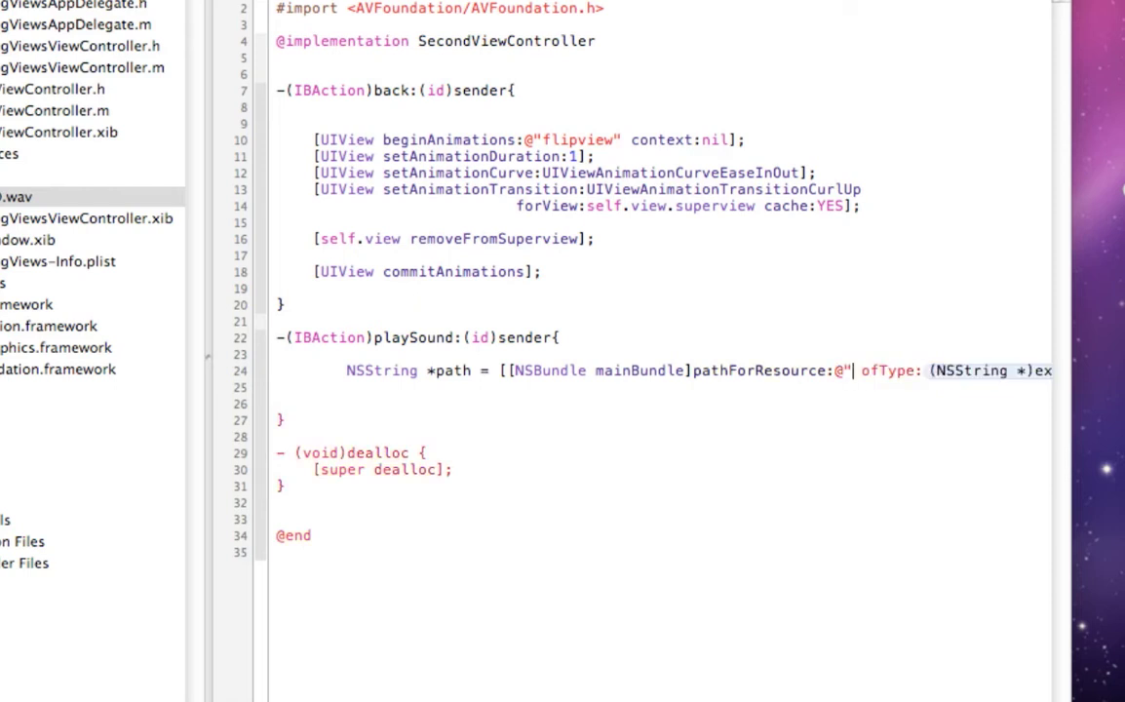
{"action": "type", "text": "gu"}
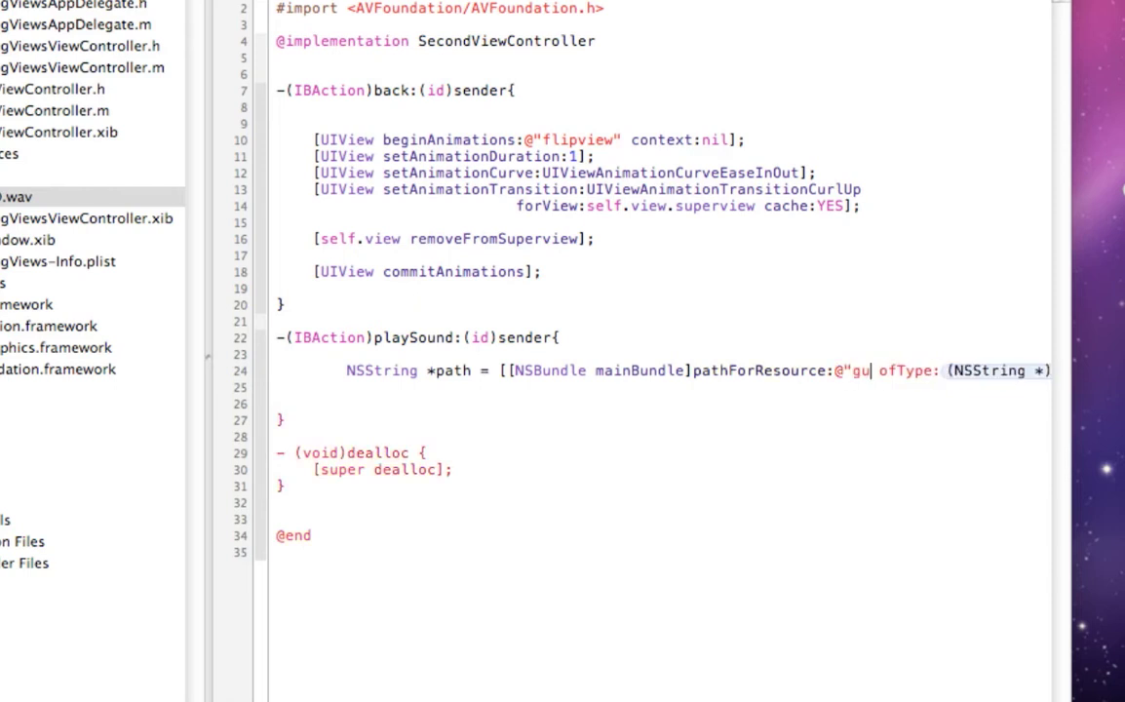
{"action": "type", "text": "itar_D\" ofType:@"}
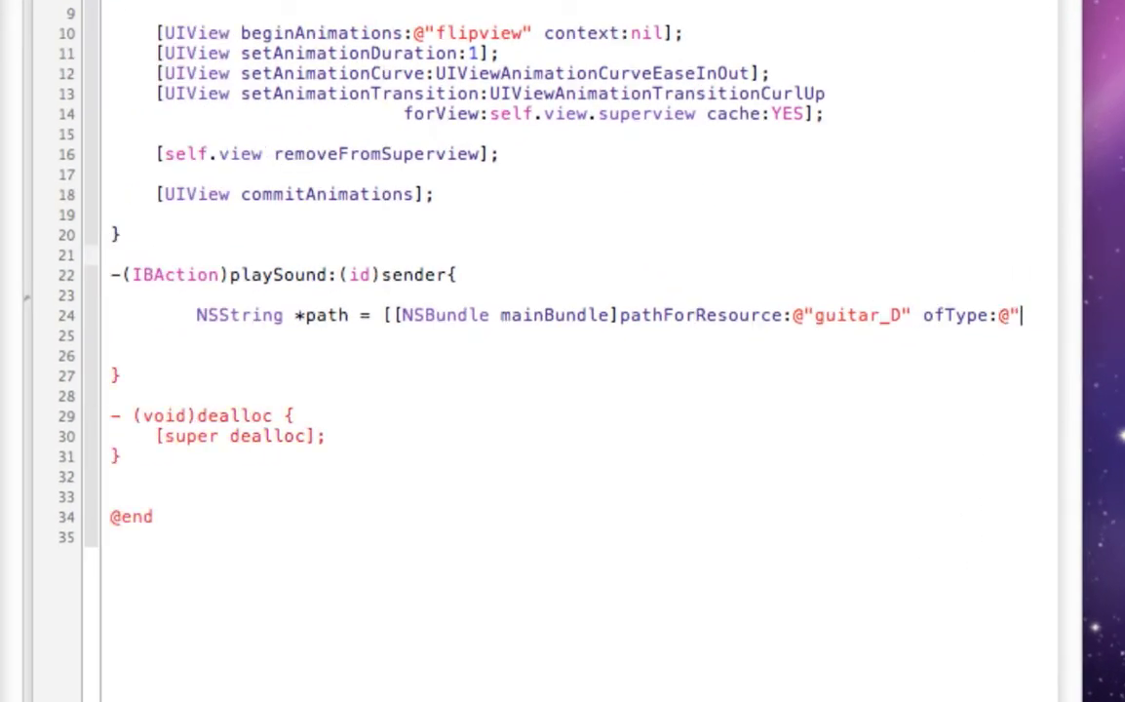
{"action": "type", "text": "wav\"];"}
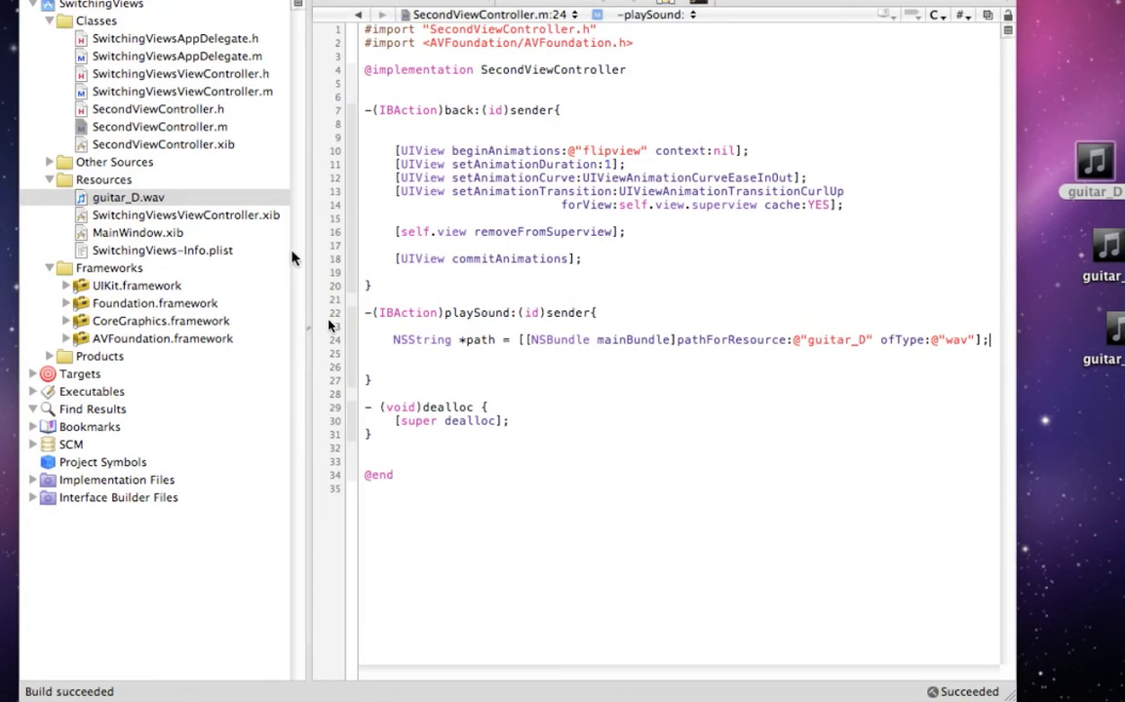
{"action": "left_click_drag", "start_coordinate": [292, 257], "coordinate": [152, 257]}
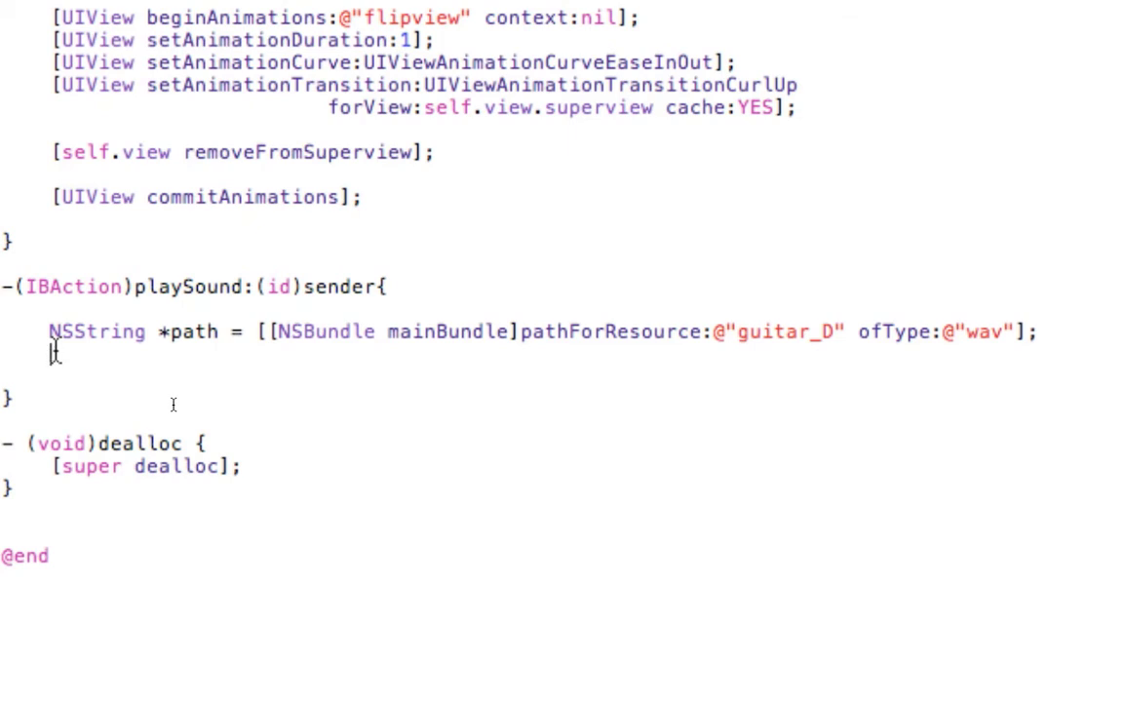
Declare AVAudioPlayer *audioPlayer = [[AVAudioPlayer alloc] initWithContentsOfURL:error:].
{"action": "type", "text": "AV"}
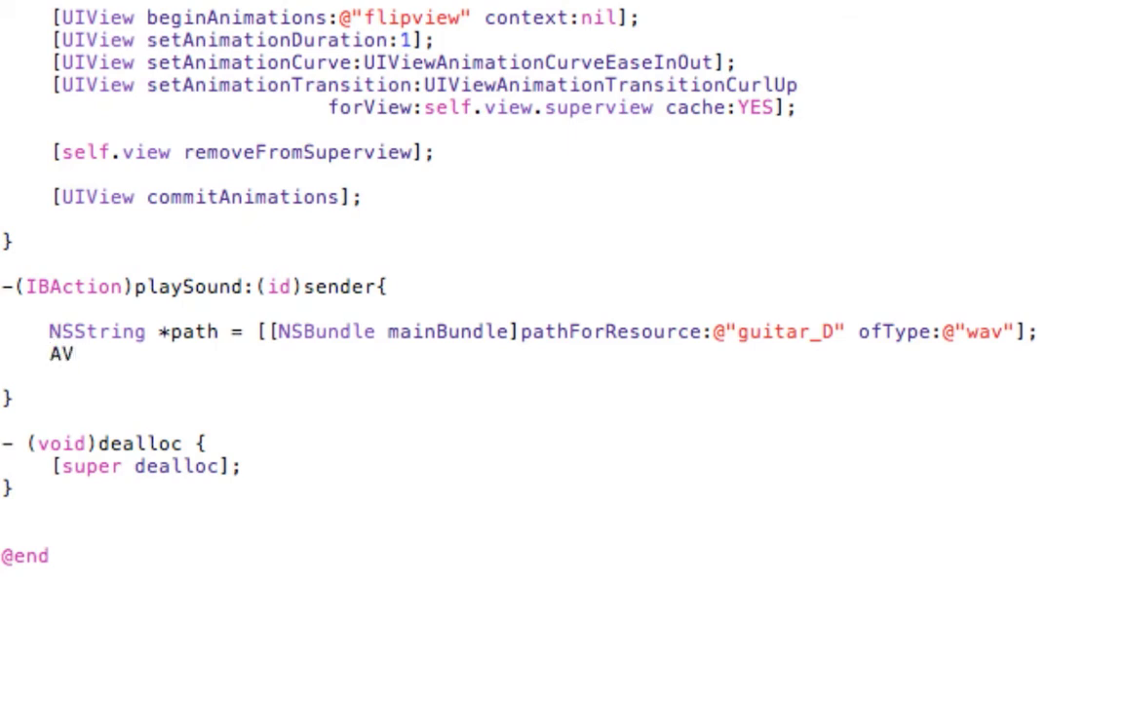
{"action": "type", "text": "AudioMix"}
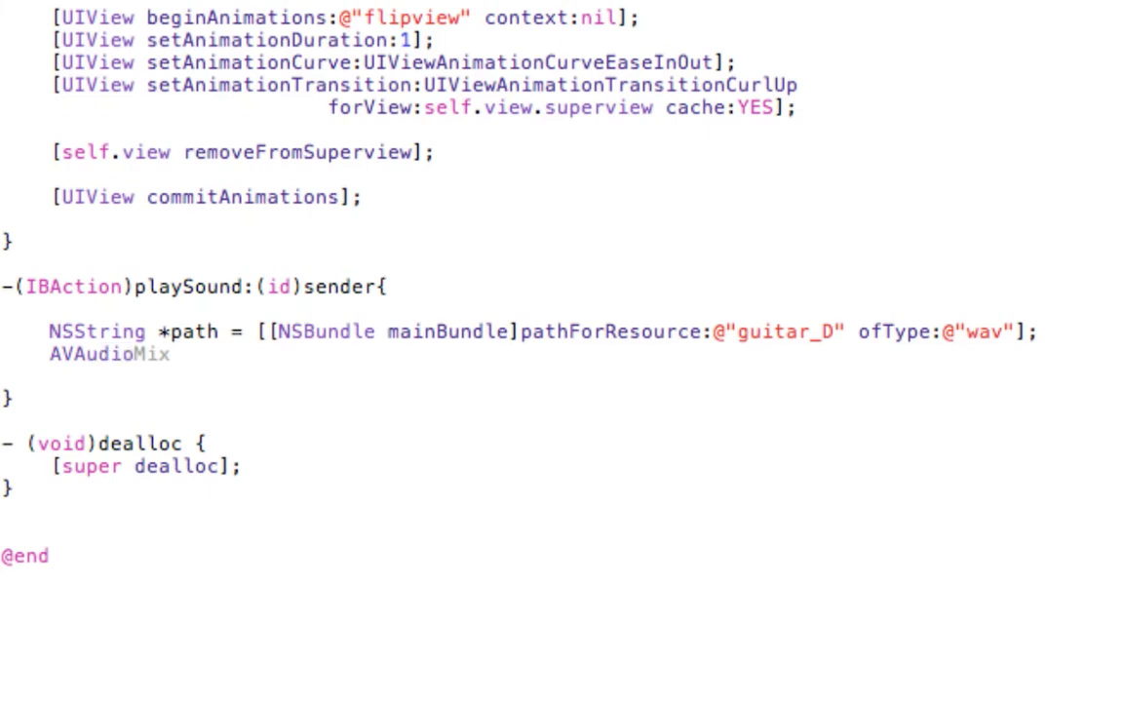
{"action": "type", "text": "Player"}
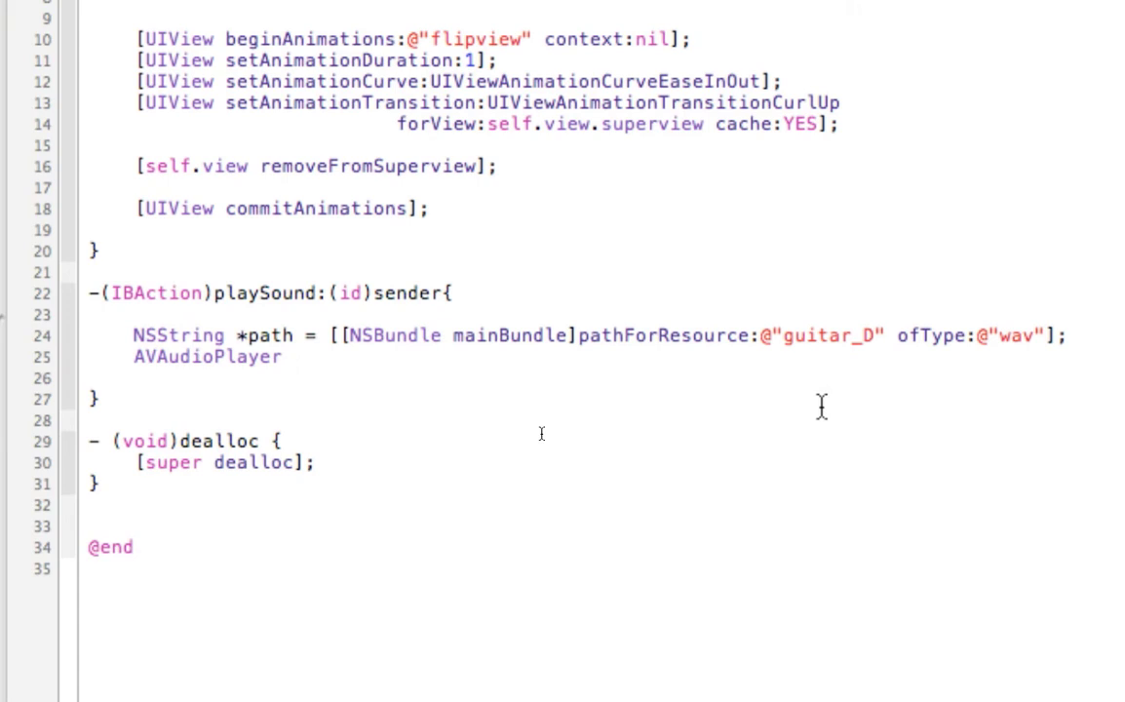
{"action": "left_click", "coordinate": [285, 357]}
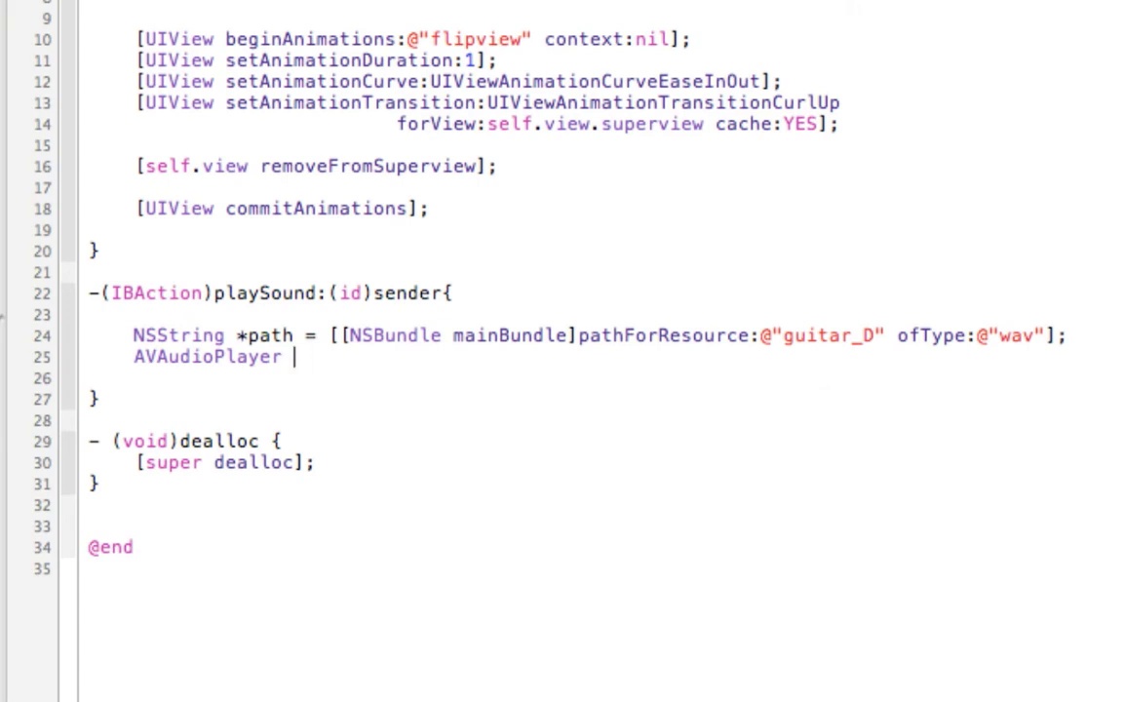
{"action": "type", "text": "*audio"}
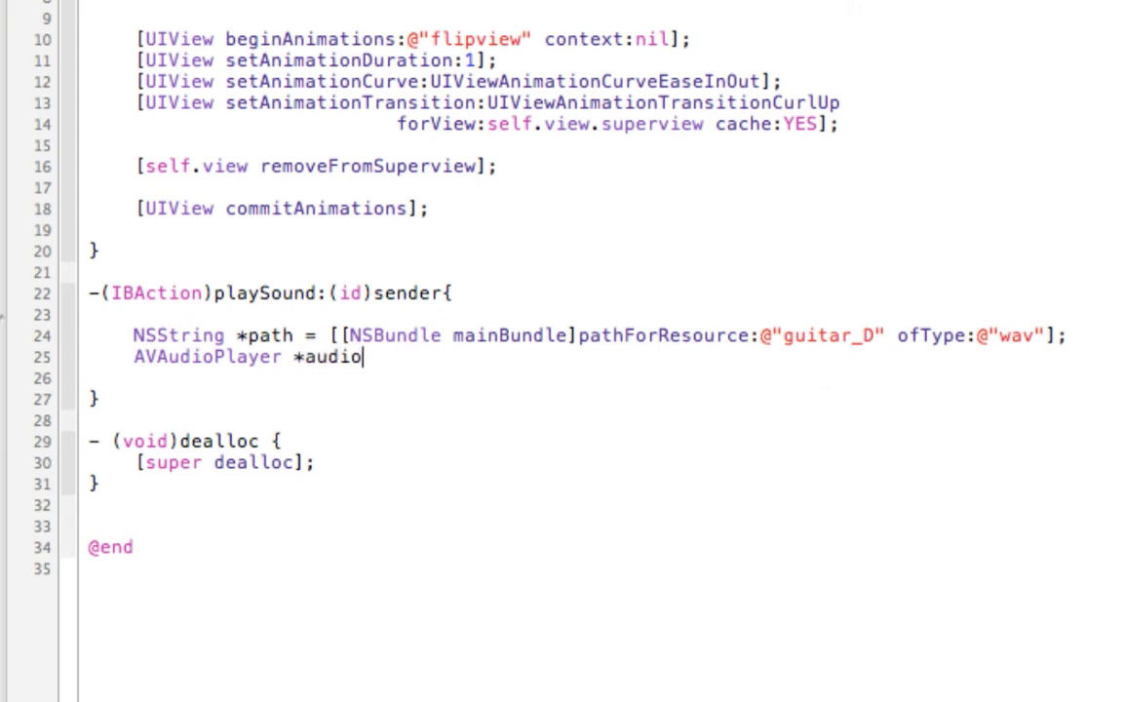
{"action": "type", "text": "Player"}
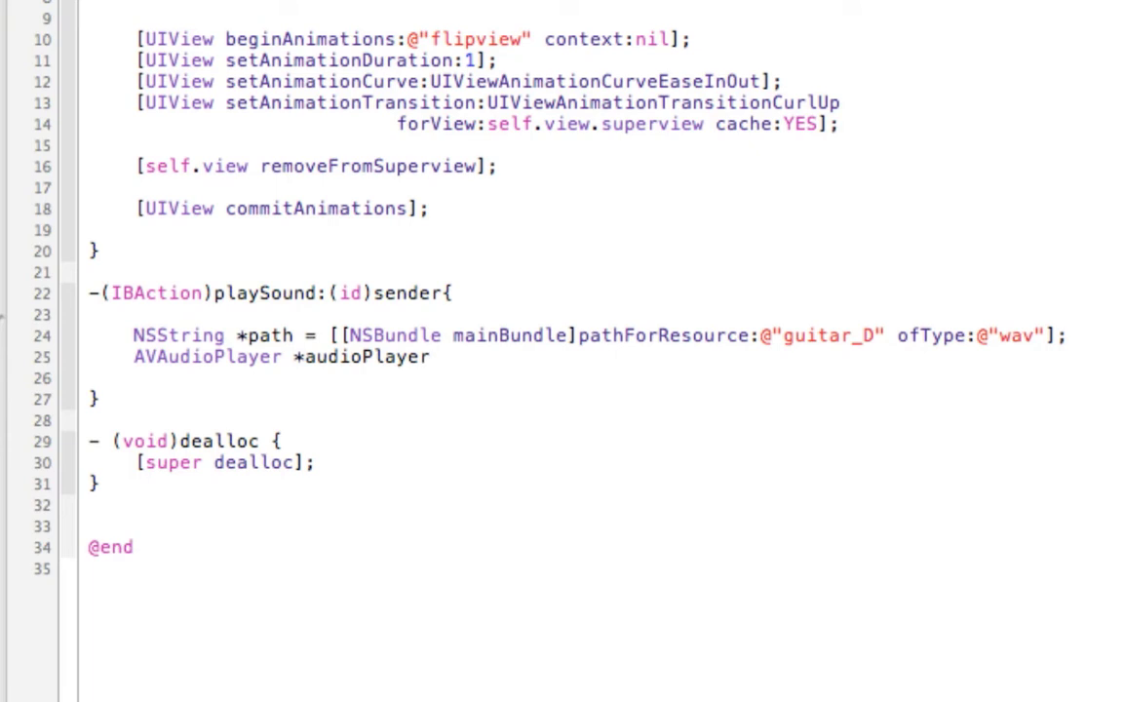
{"action": "type", "text": "= [["}
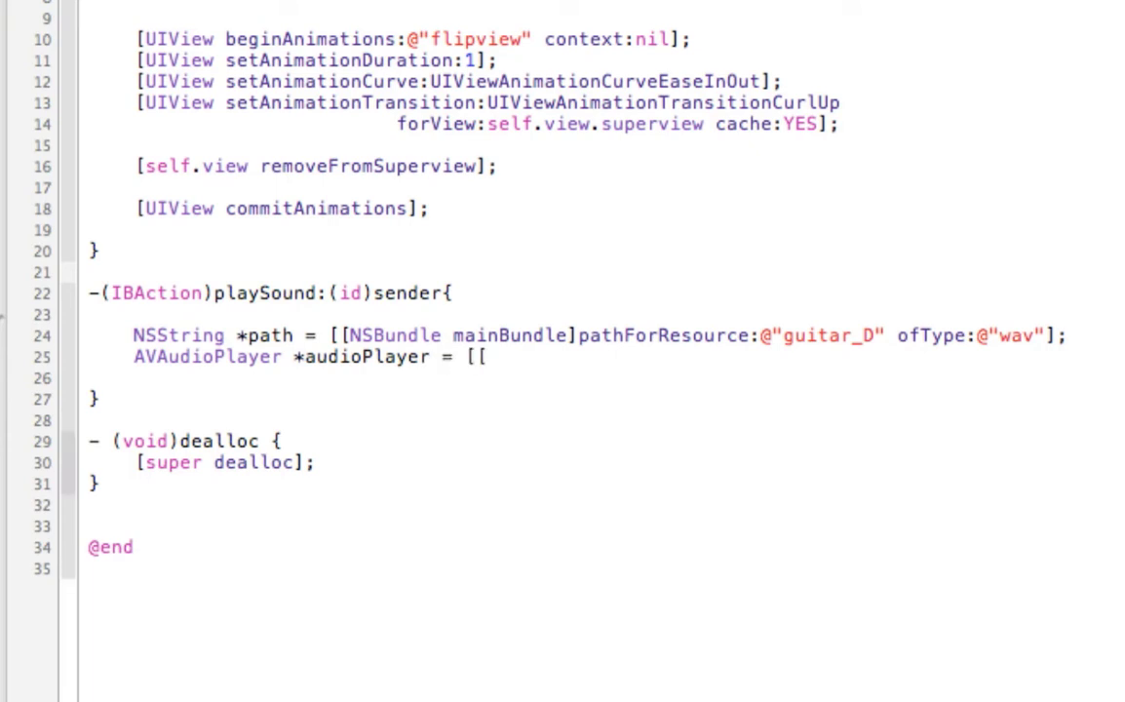
{"action": "type", "text": "AVAudioPlayer"}
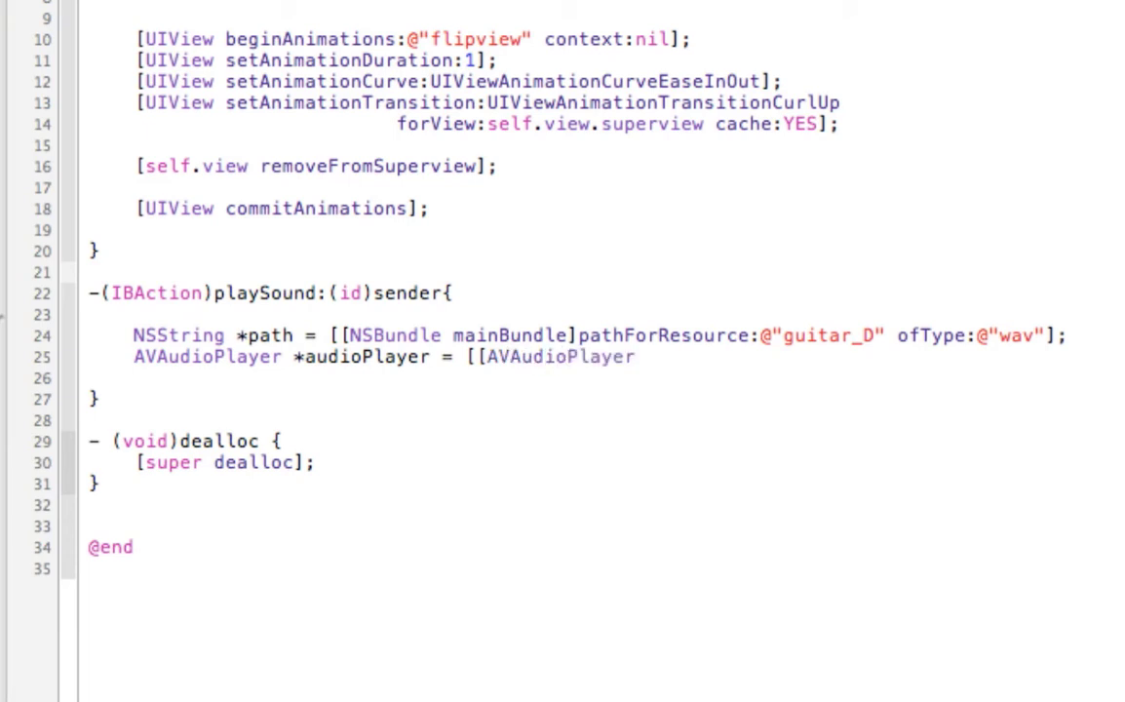
{"action": "type", "text": "alloc"}
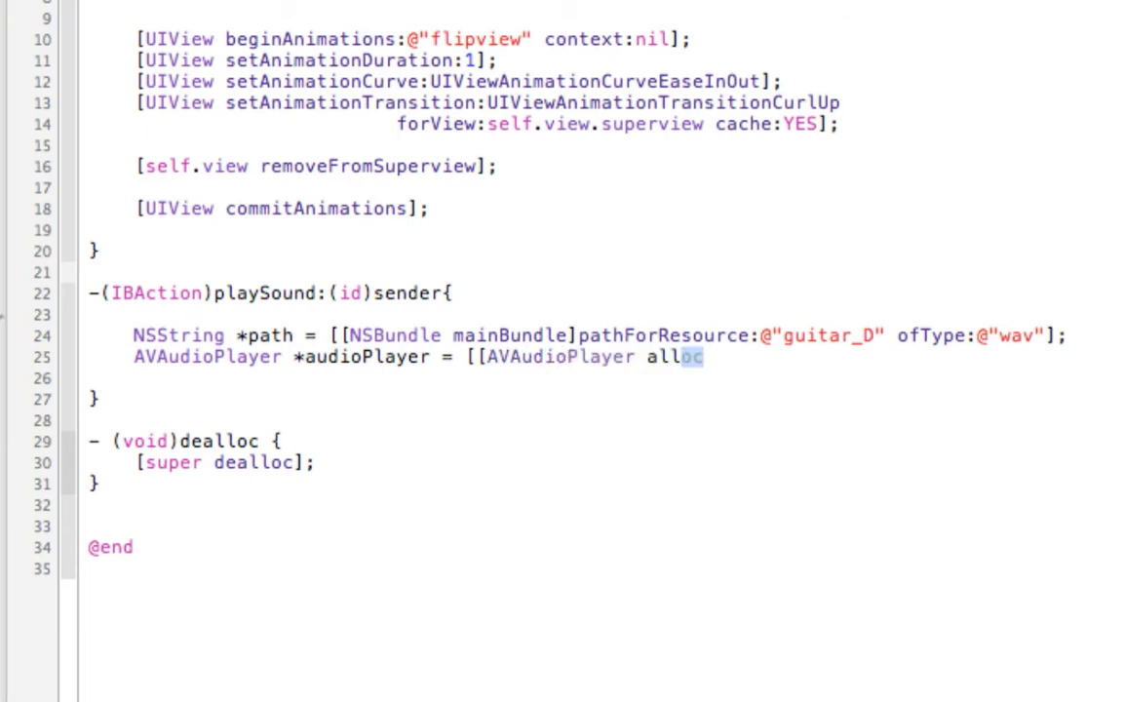
{"action": "type", "text": "]isPlaying"}
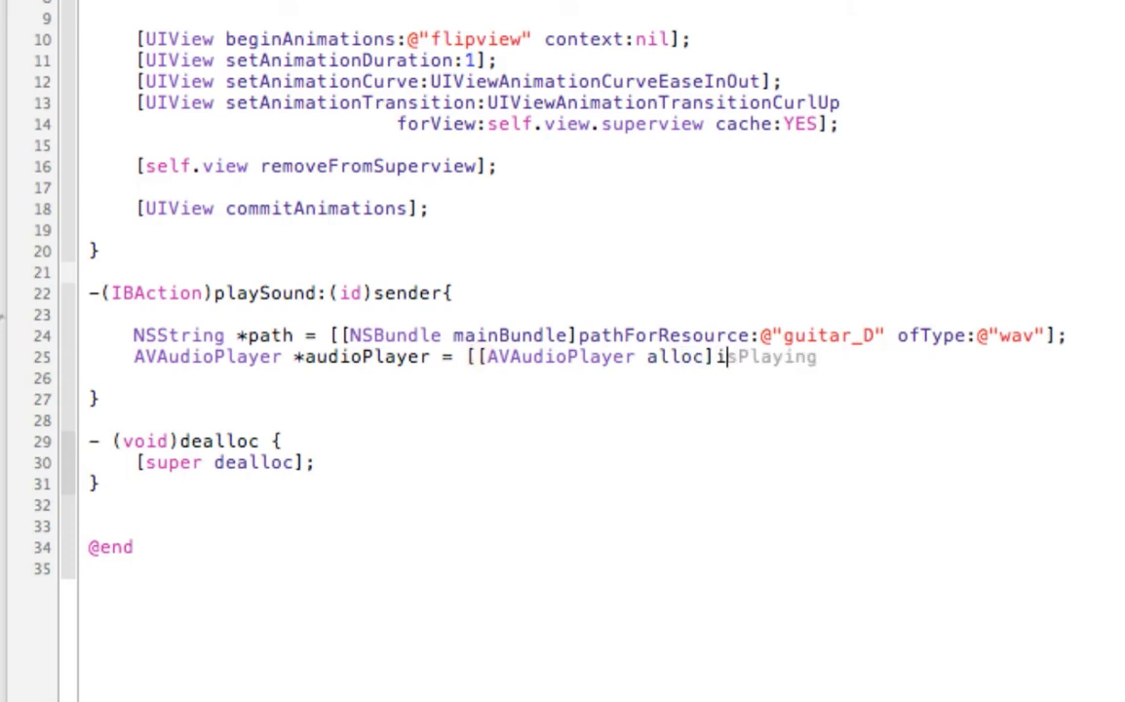
{"action": "type", "text": "ini"}
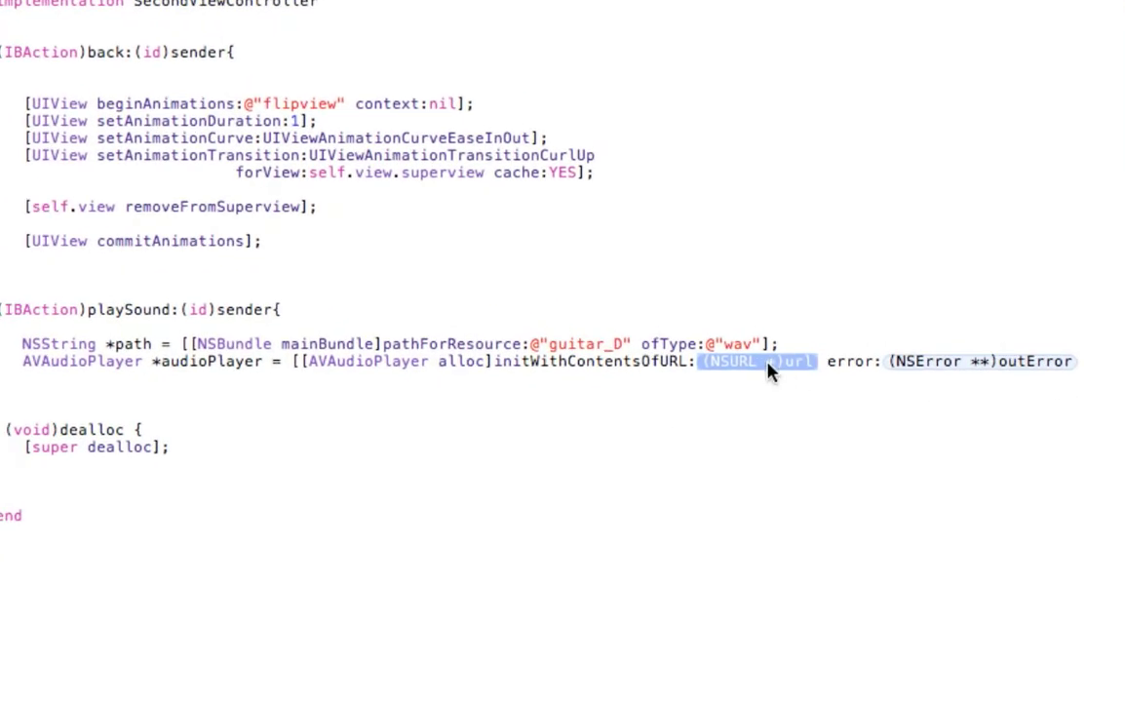
Fill the initializer with [NSURL fileURLWithPath:path] and NULL error, closing the statement.
{"action": "key", "text": "Delete"}
{"action": "type", "text": "["}
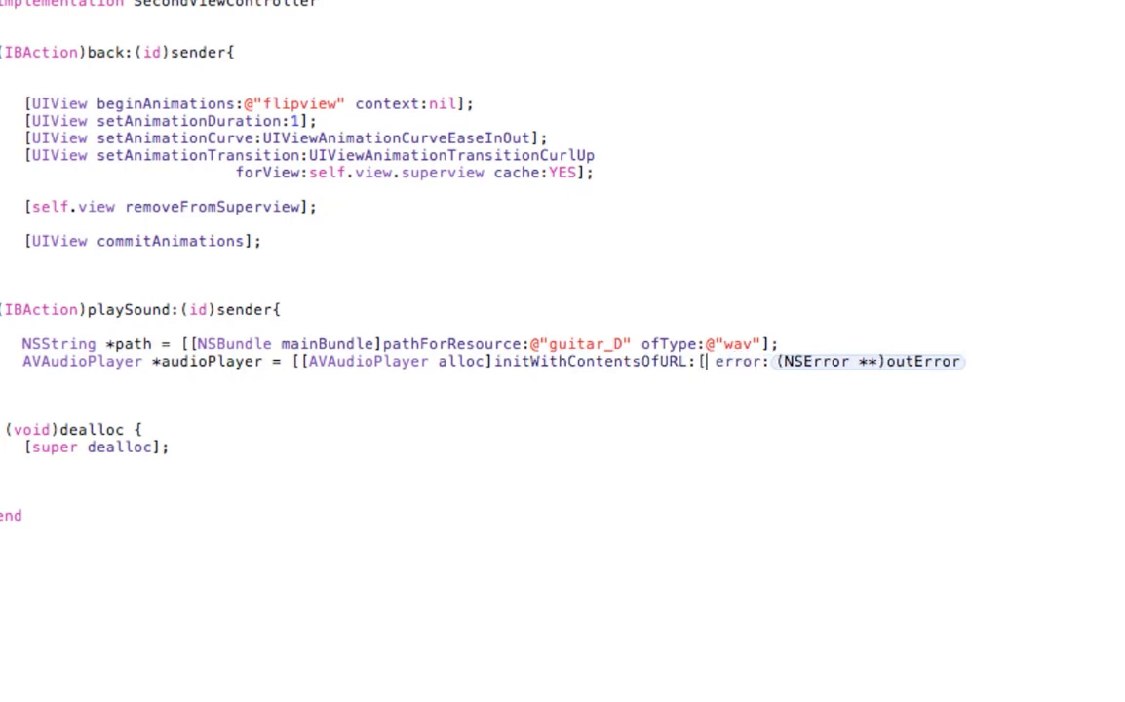
{"action": "type", "text": "NS"}
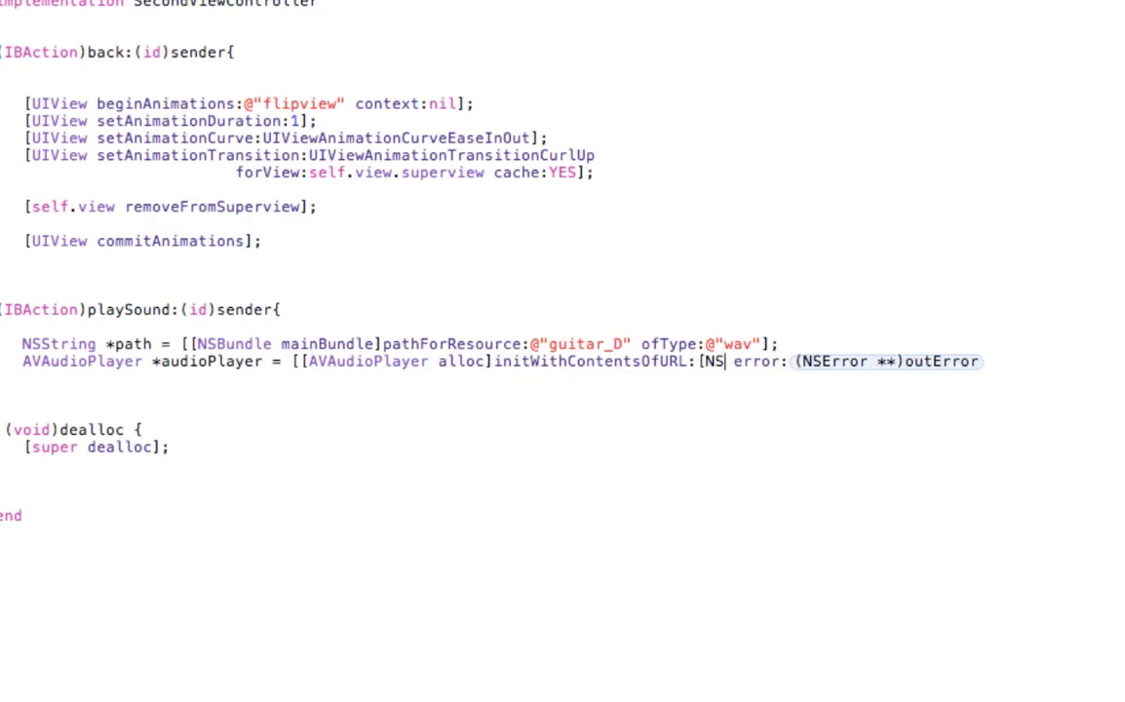
{"action": "type", "text": "URL fileURLWithPath:"}
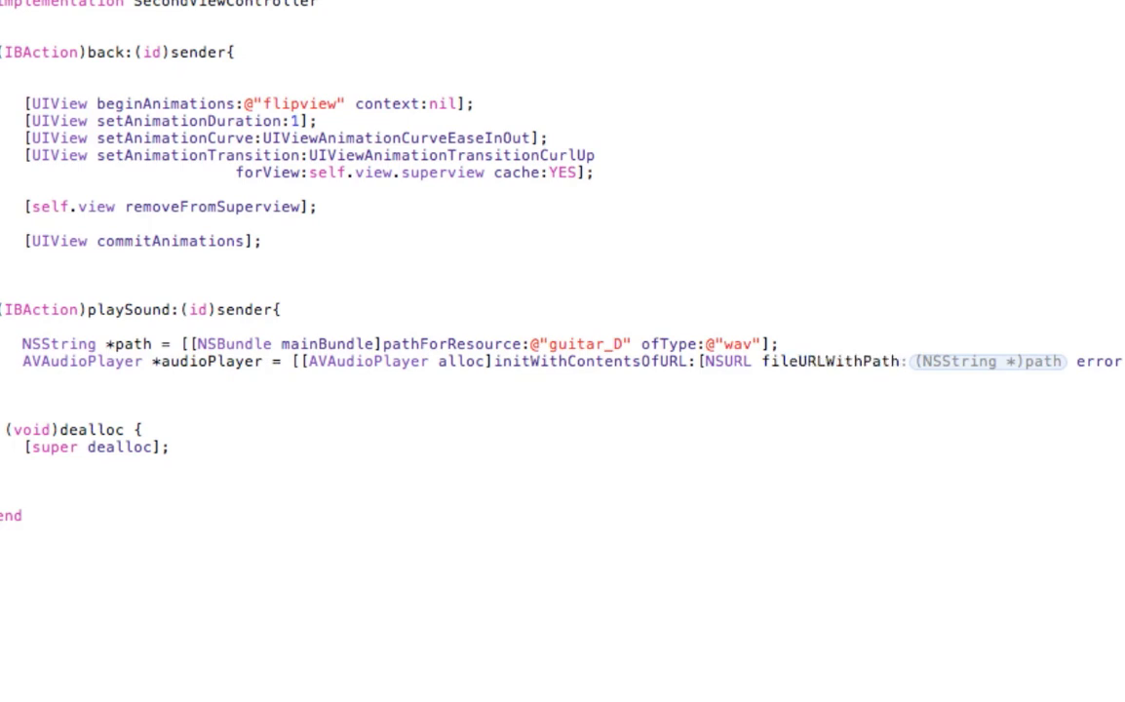
{"action": "double_click", "coordinate": [986, 361]}
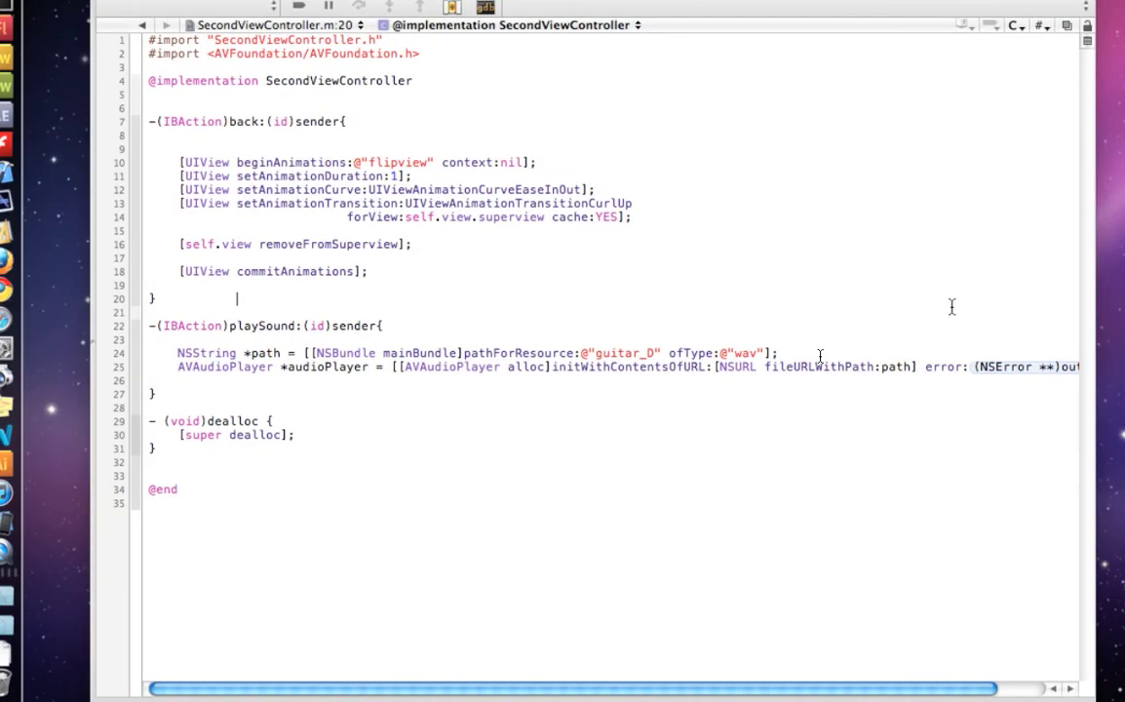
{"action": "double_click", "coordinate": [1024, 367]}
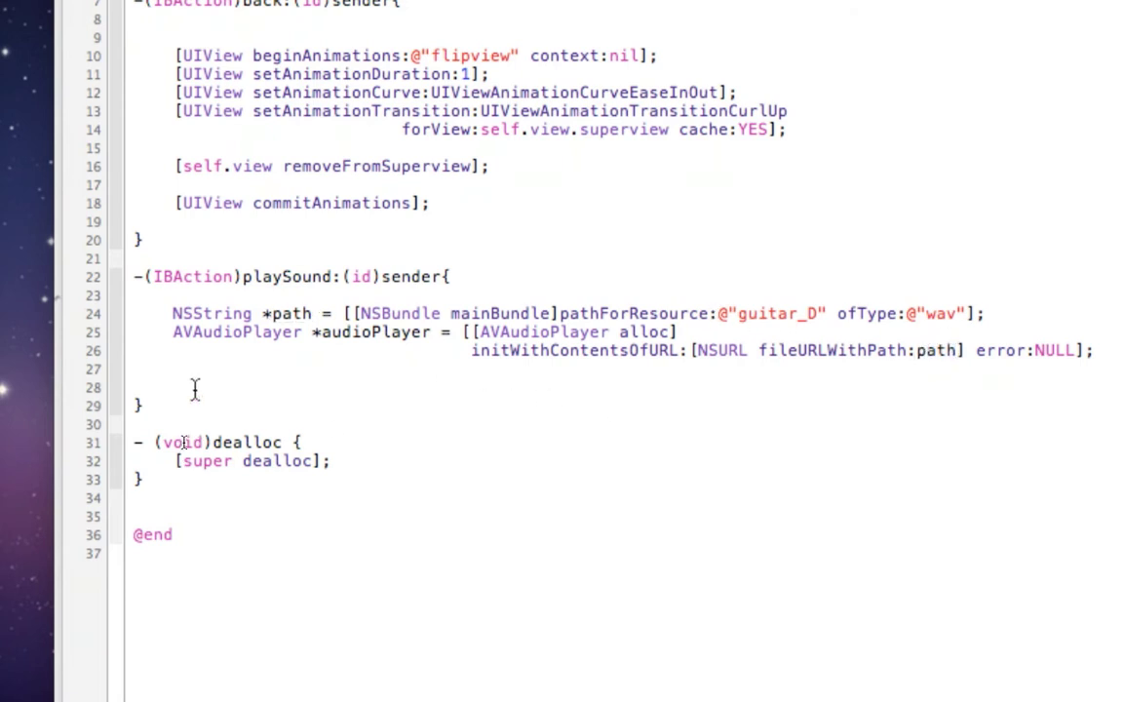
End playSound with [audioPlayer play]; and build the project successfully.
{"action": "type", "text": "["}
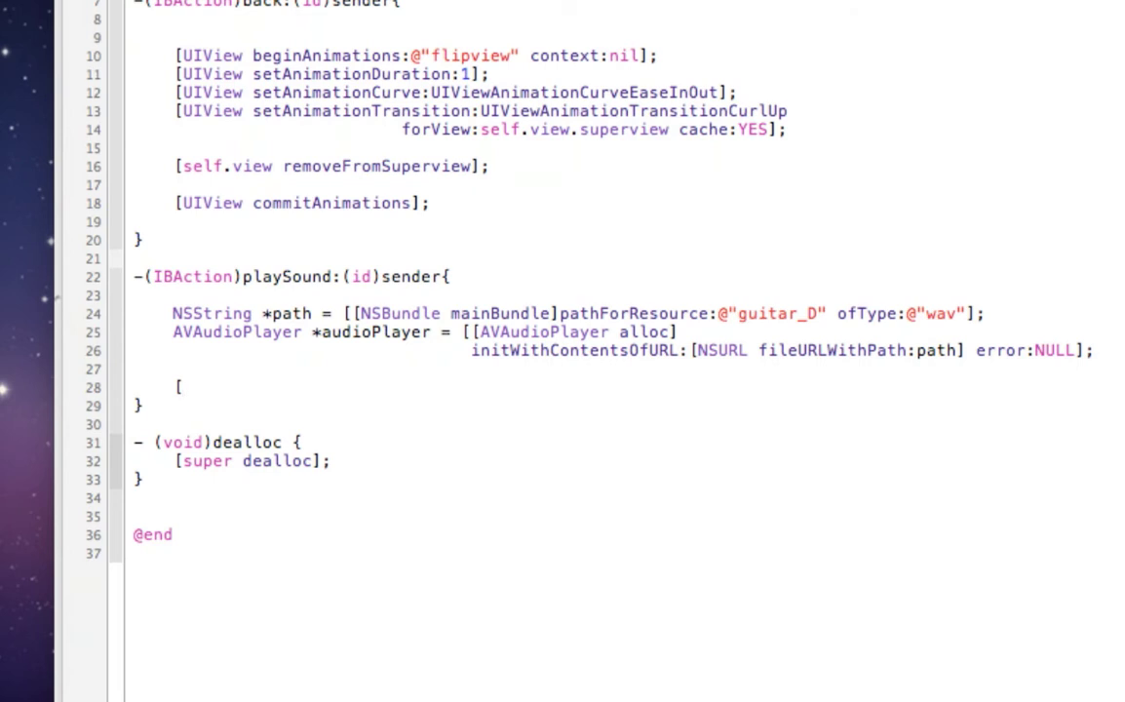
{"action": "type", "text": "aui"}
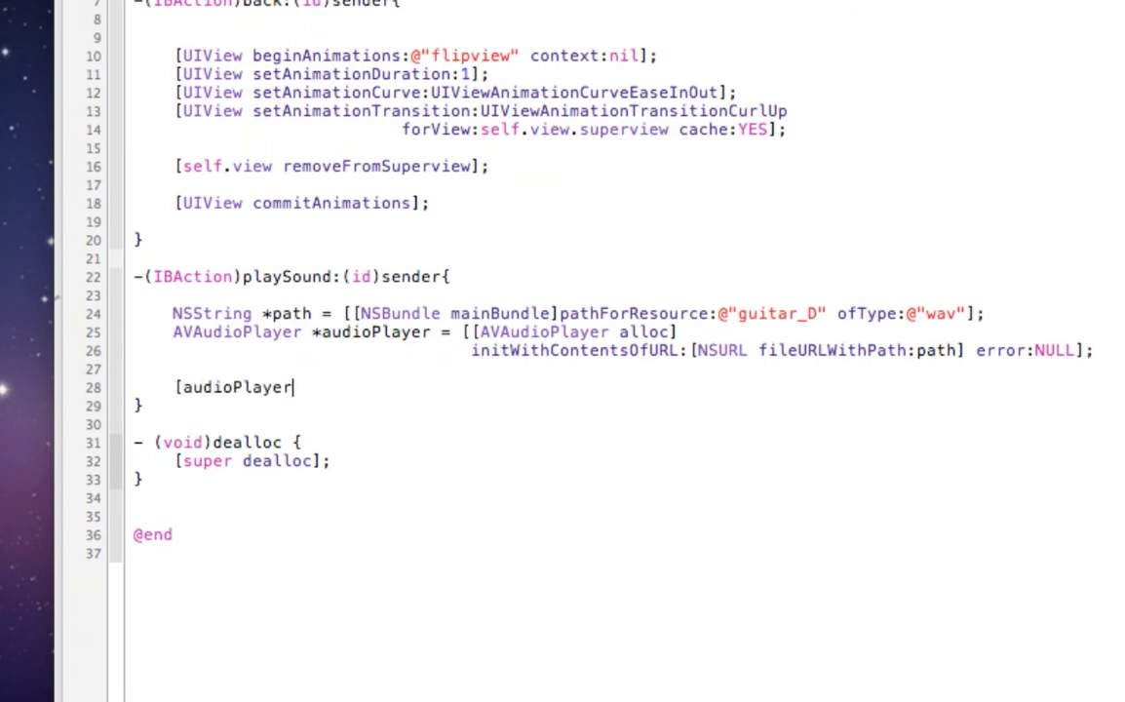
{"action": "type", "text": "pan"}
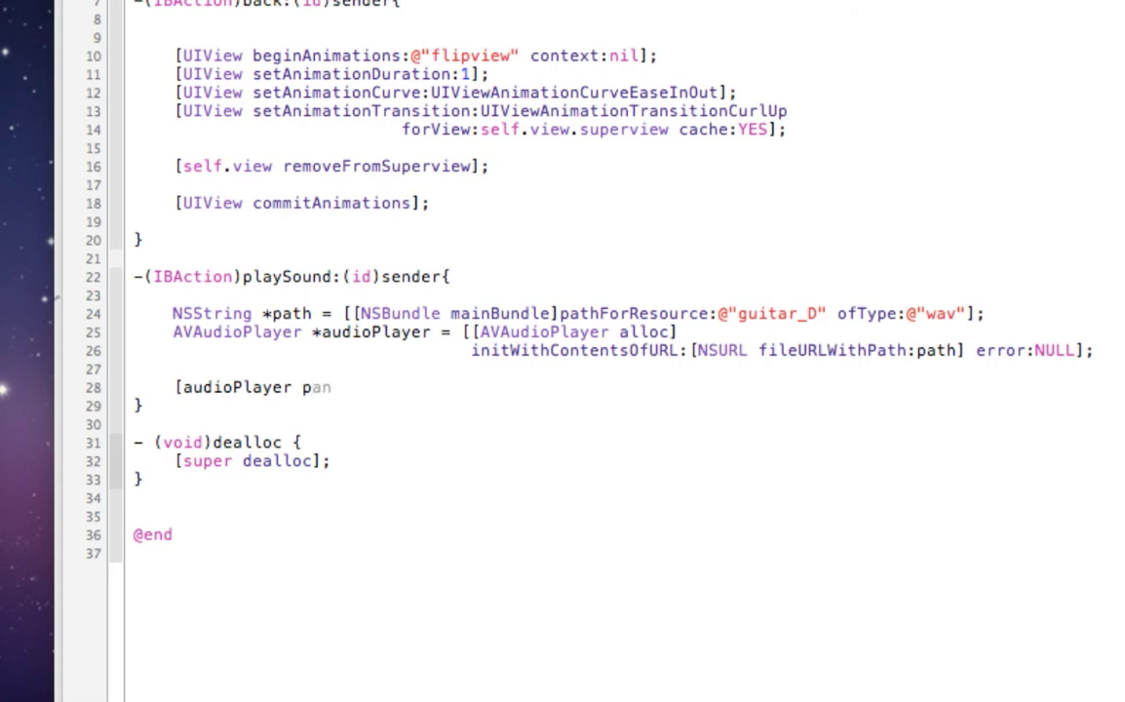
{"action": "type", "text": "la"}
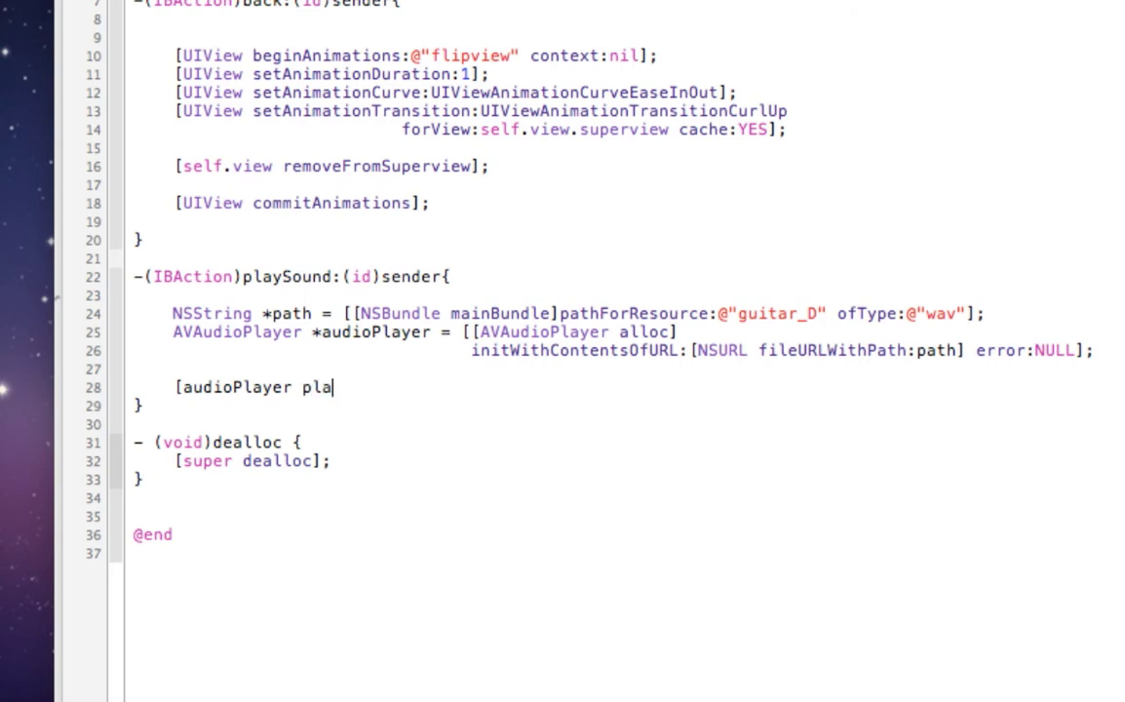
{"action": "type", "text": "y];"}
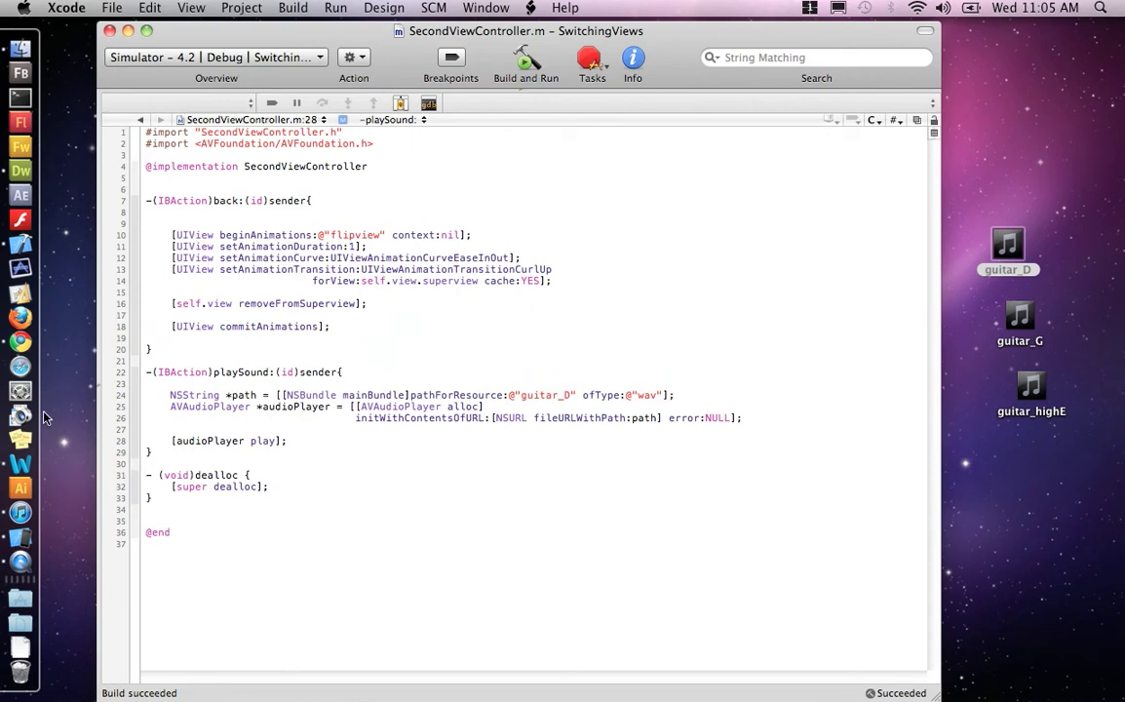
{"action": "mouse_move", "coordinate": [128, 359]}
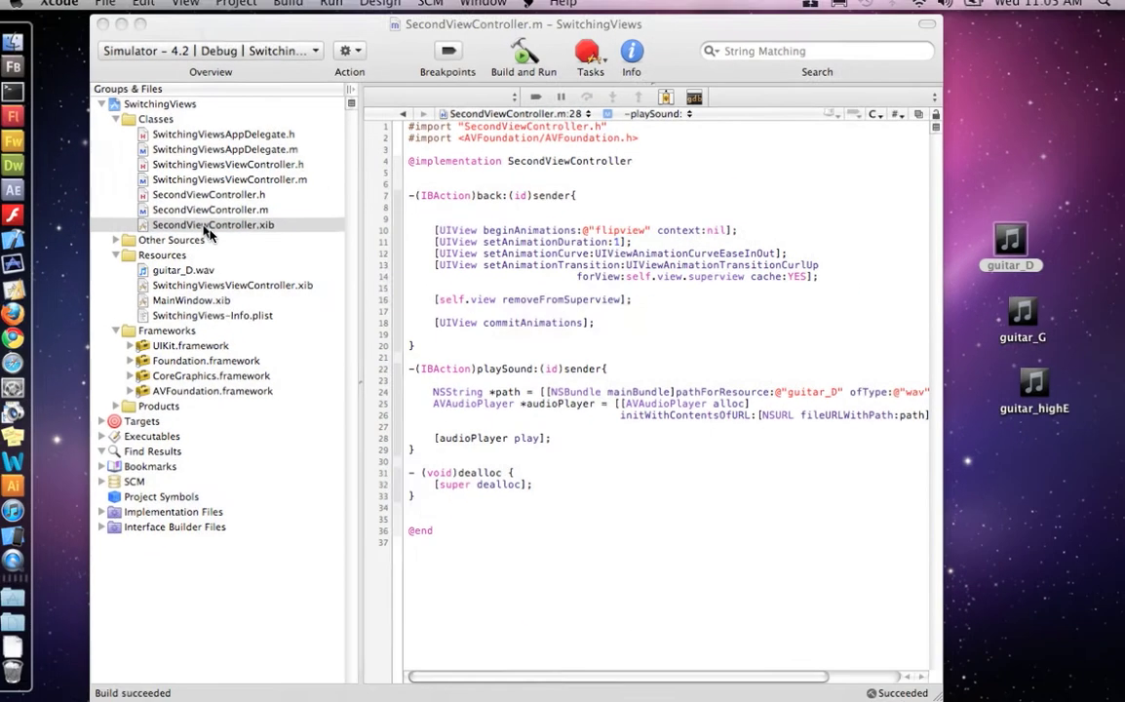
Add a Round Rect Button titled Play Sound below GO BACK on the orange second view.
{"action": "double_click", "coordinate": [213, 226]}
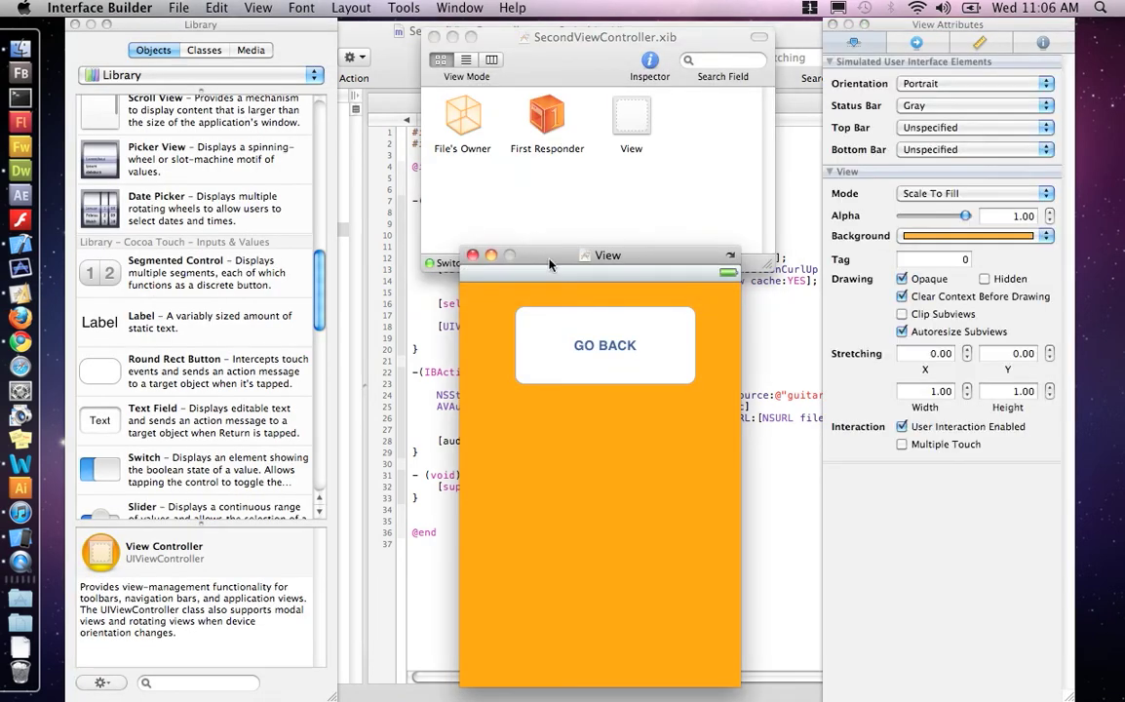
{"action": "left_click", "coordinate": [98, 371]}
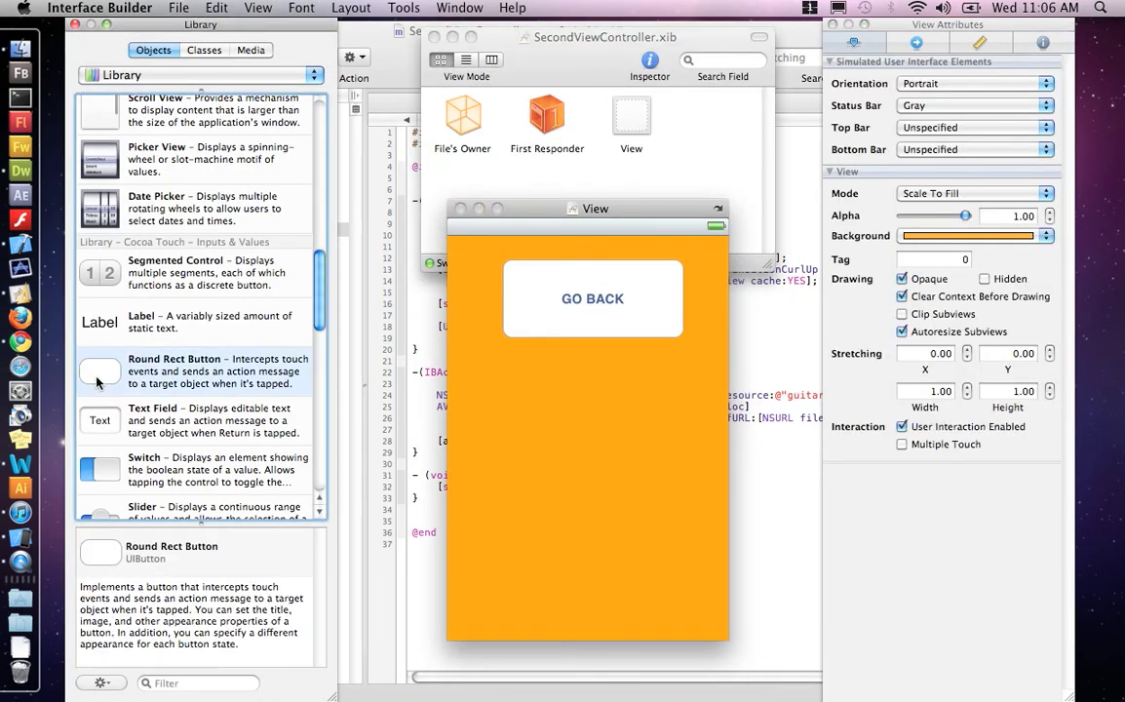
{"action": "left_click_drag", "start_coordinate": [102, 370], "coordinate": [550, 476]}
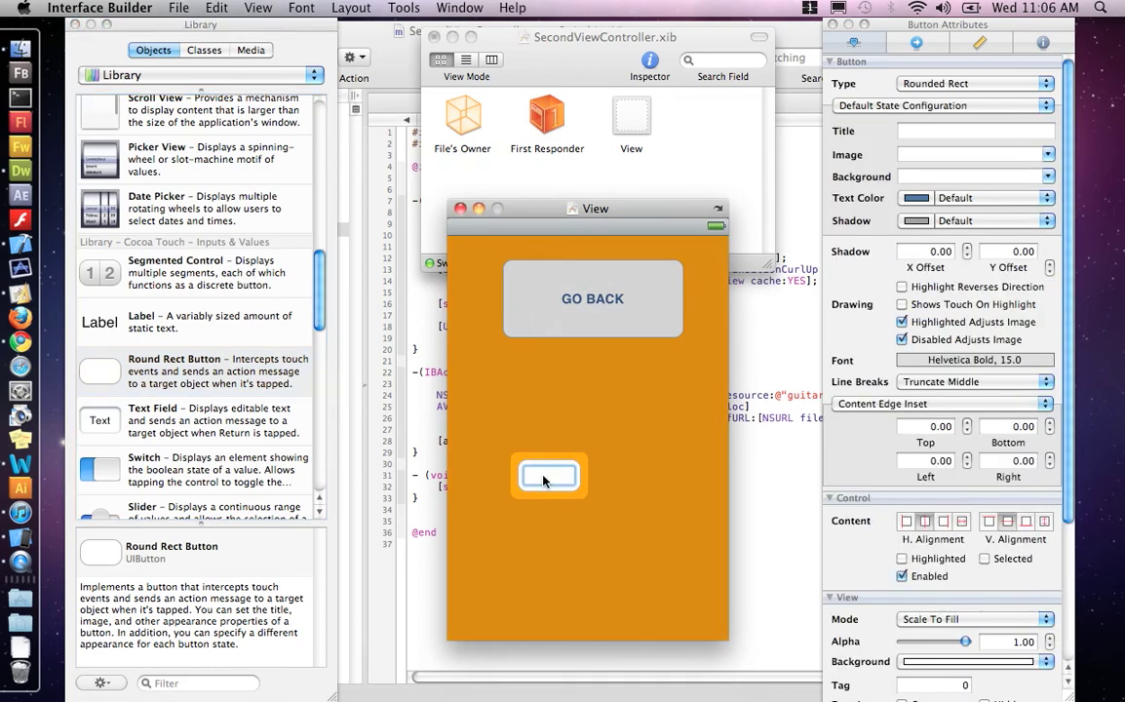
{"action": "type", "text": "Play Sound"}
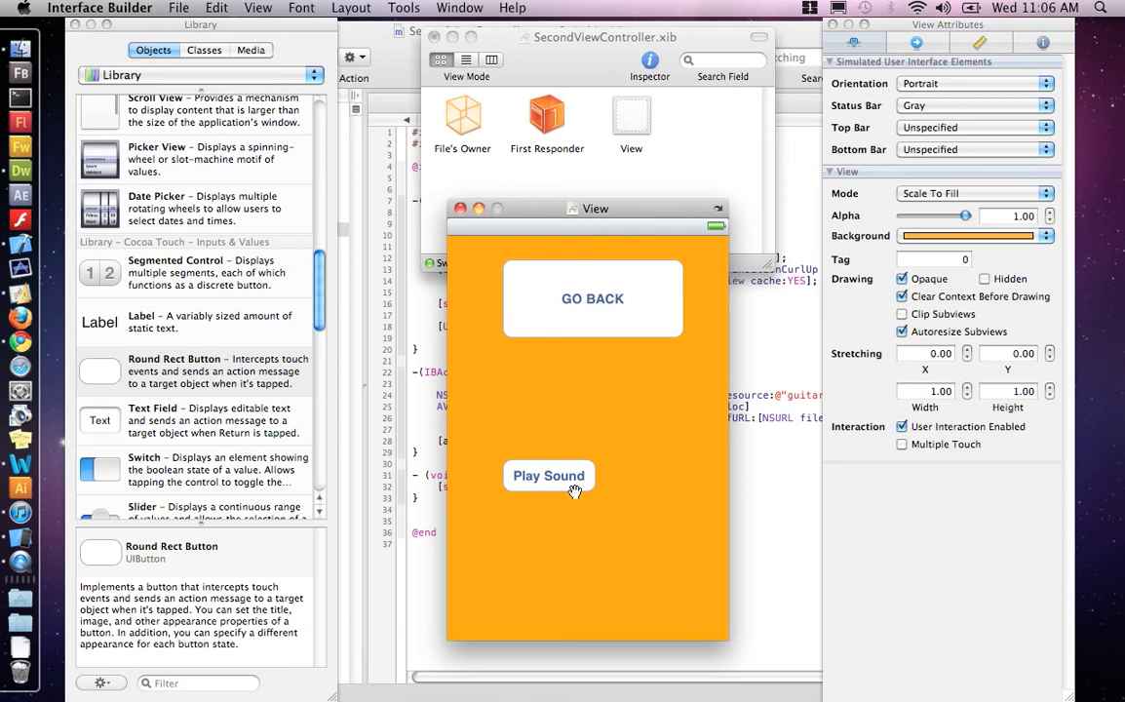
{"action": "left_click", "coordinate": [548, 475]}
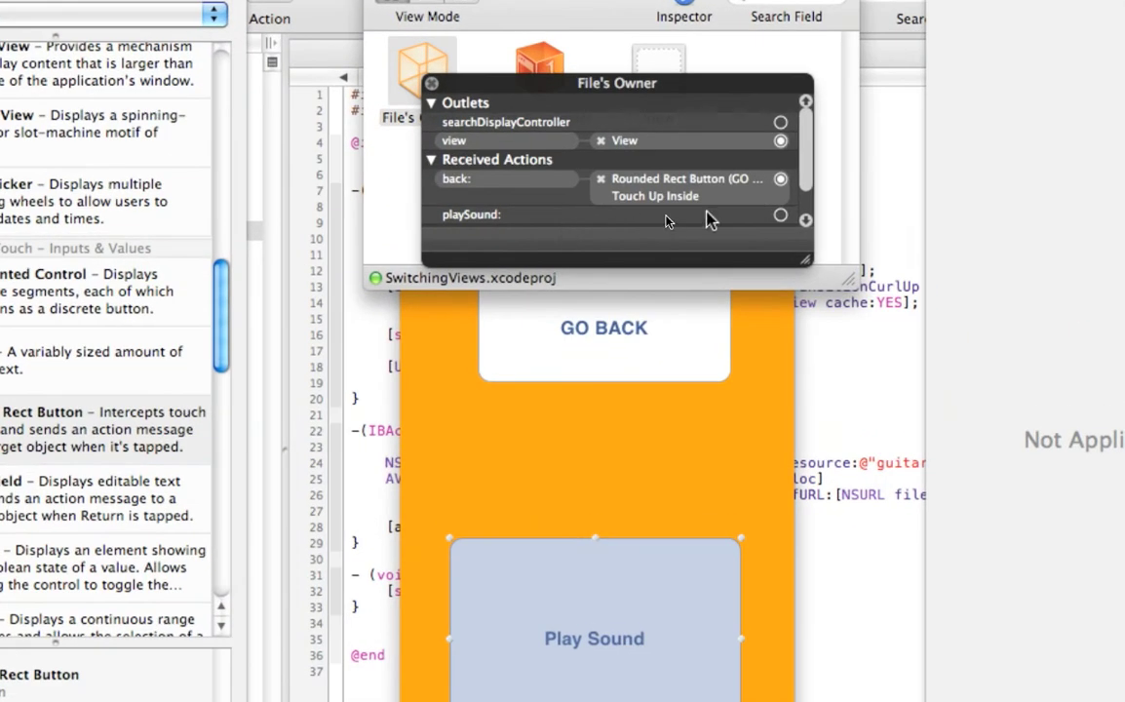
Connect File's Owner playSound action to the button on Touch Up Inside.
{"action": "left_click_drag", "start_coordinate": [779, 214], "coordinate": [758, 353]}
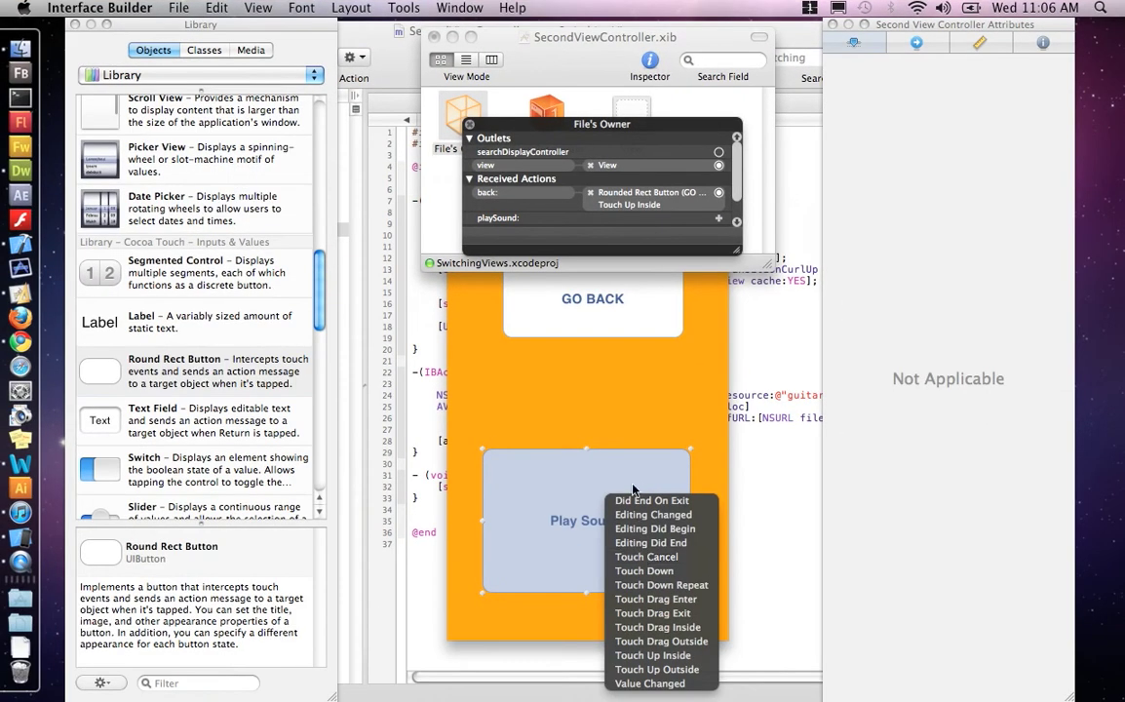
{"action": "left_click", "coordinate": [651, 655]}
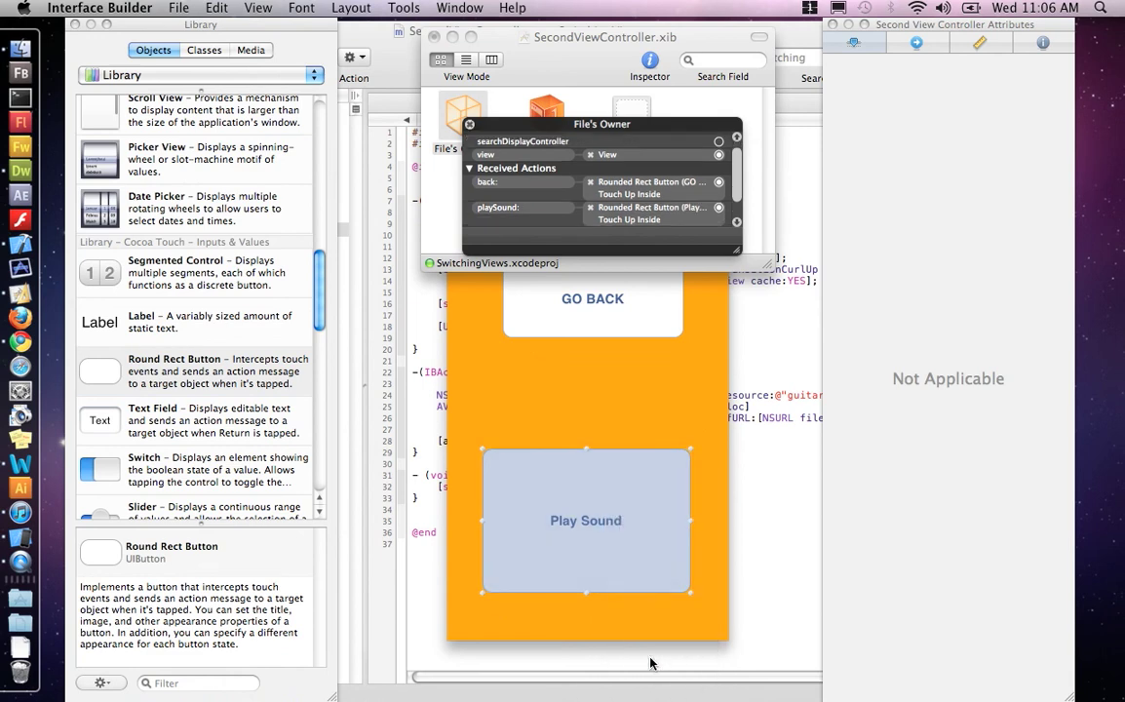
{"action": "mouse_move", "coordinate": [686, 242]}
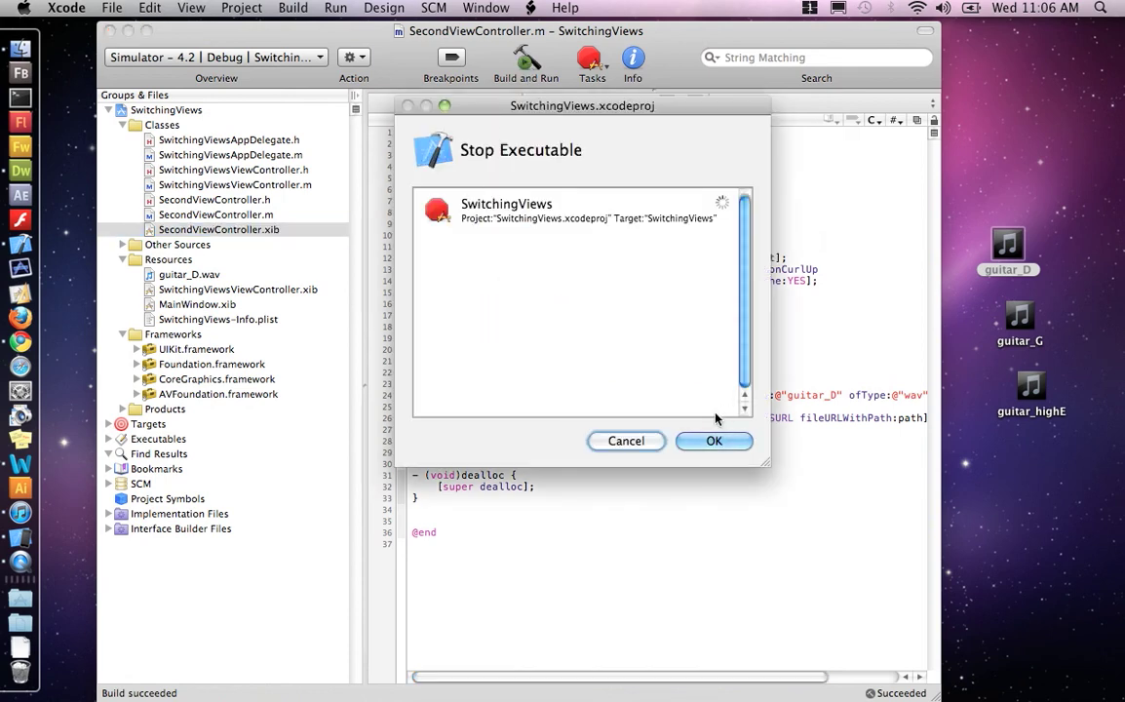
Stop the old executable, Build and Run, and switch to the orange second view.
{"action": "left_click", "coordinate": [714, 441]}
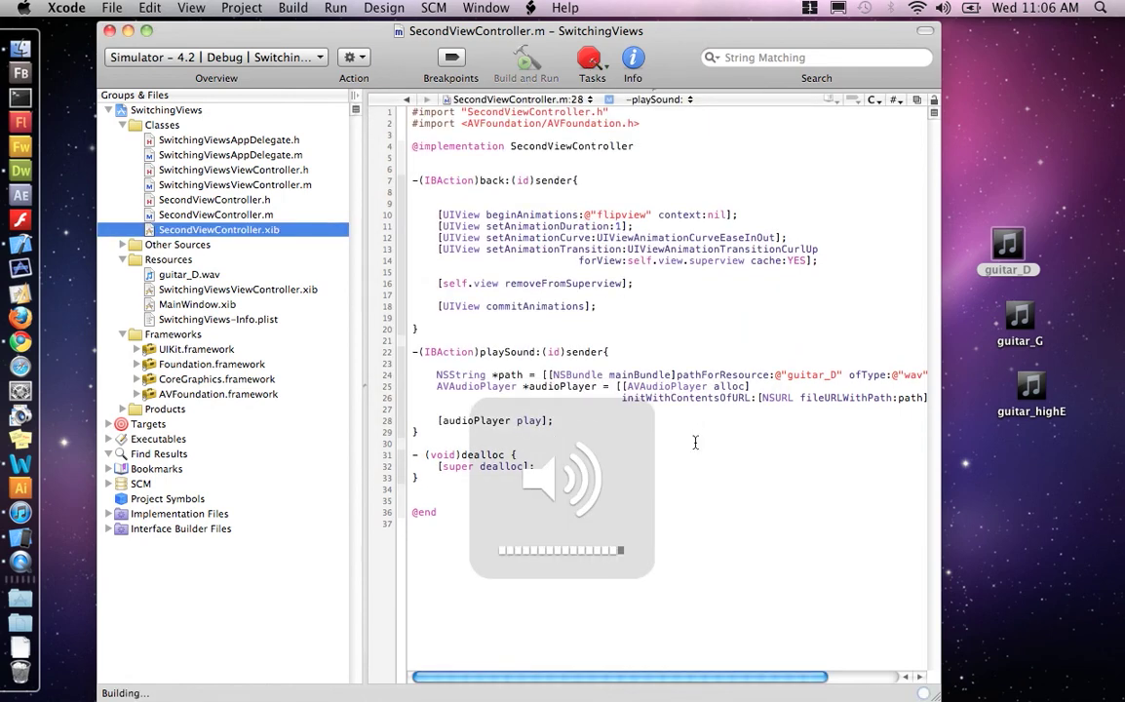
{"action": "left_click", "coordinate": [527, 63]}
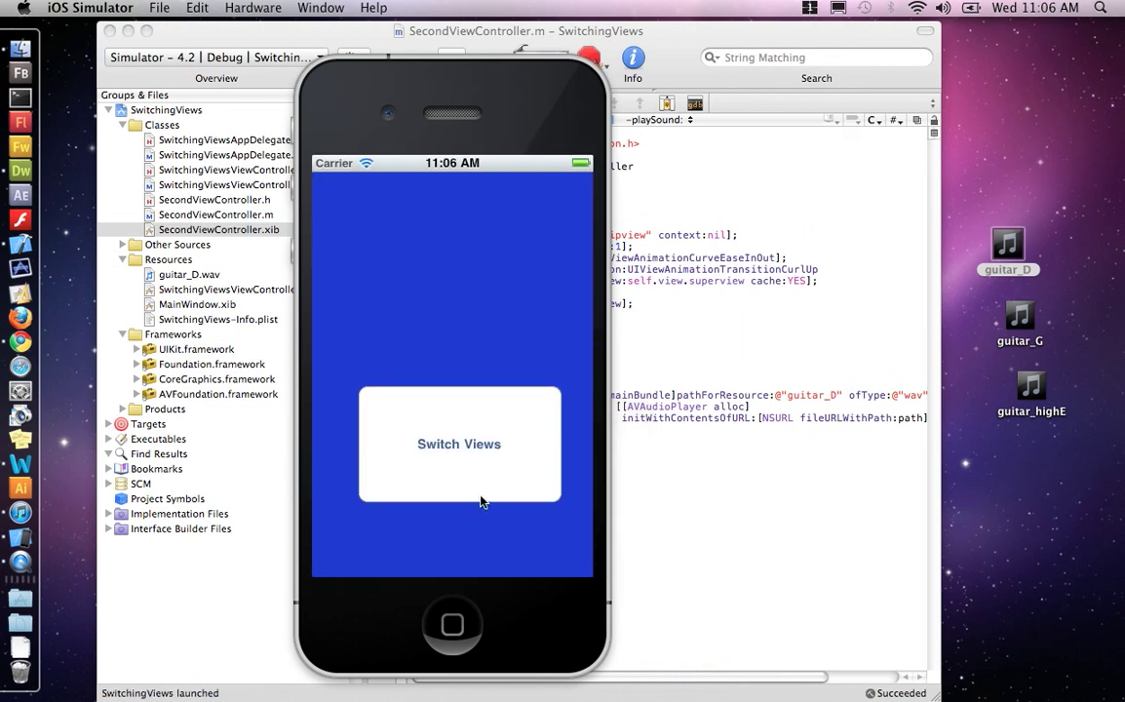
{"action": "left_click", "coordinate": [460, 445]}
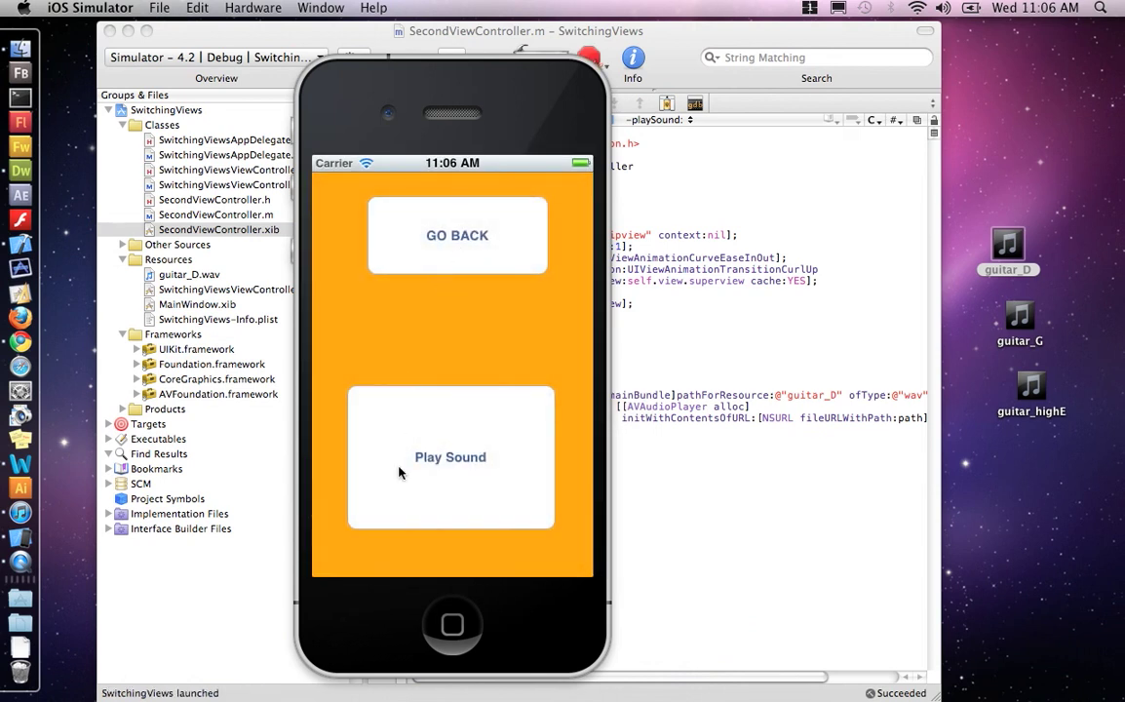
{"action": "mouse_move", "coordinate": [460, 444]}
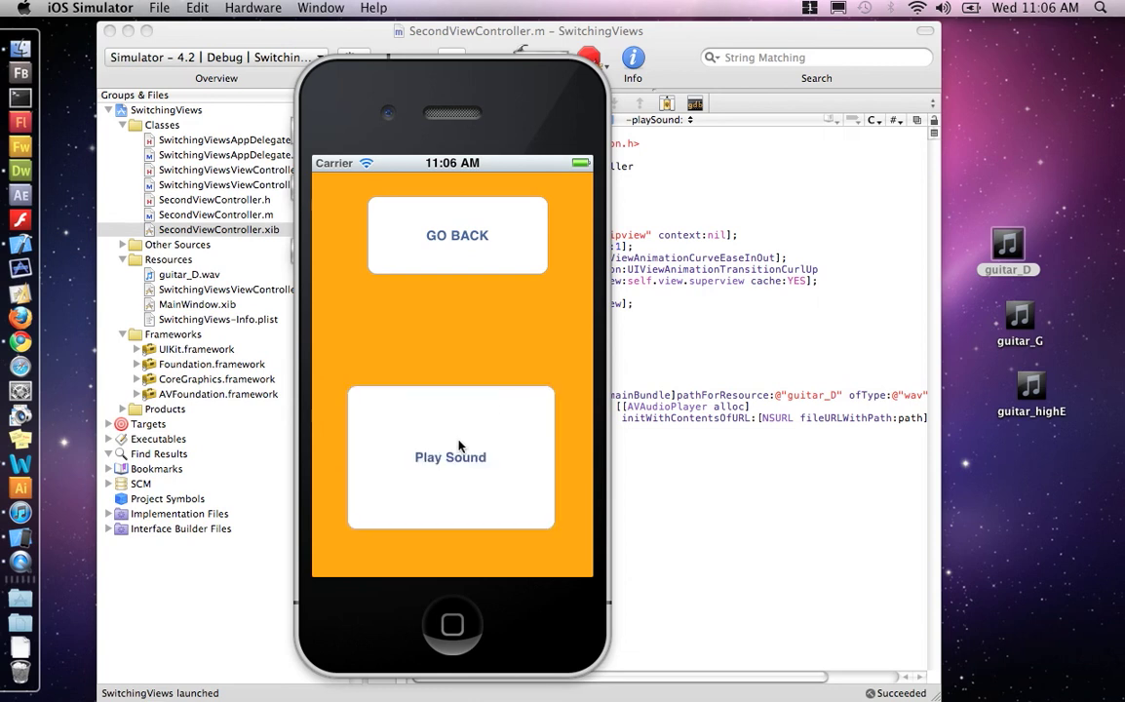
{"action": "mouse_move", "coordinate": [439, 445]}
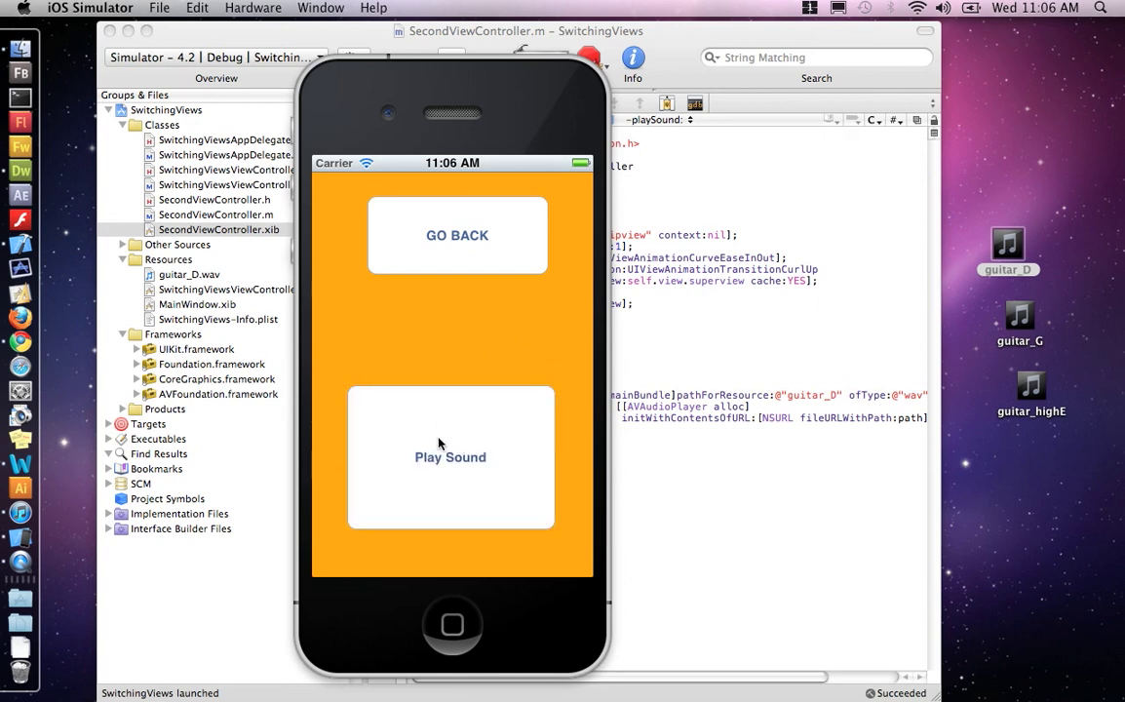